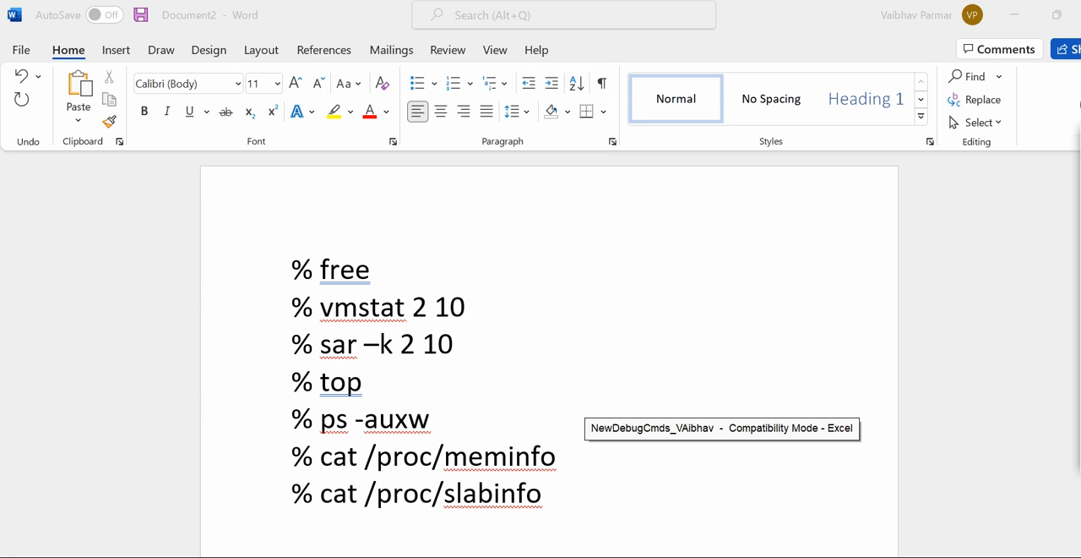
pyautogui.moveTo(1031, 196)
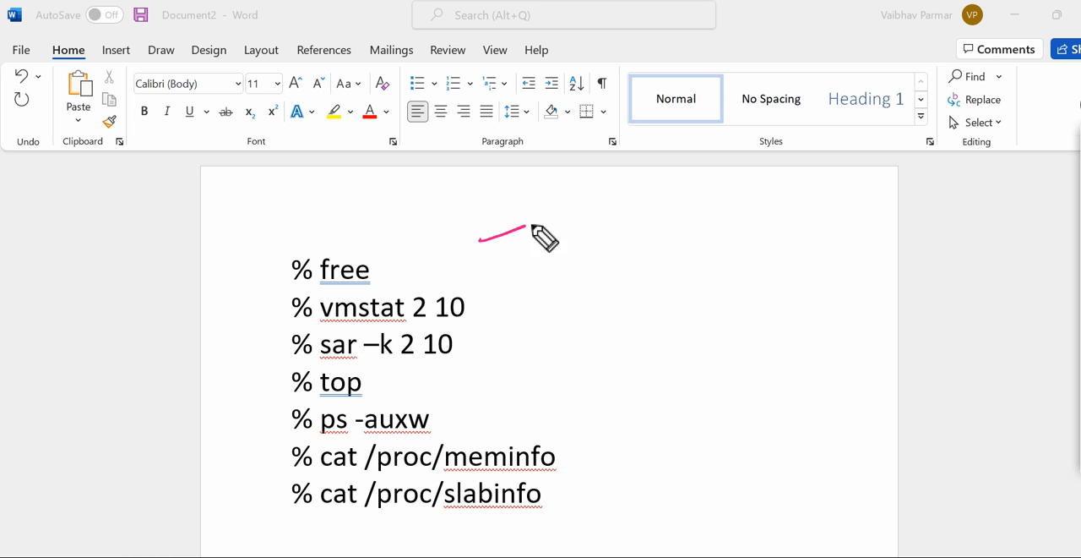
# Bracket the command list with a handwritten 'Memory' and RAM/ROM note, then erase the annotations.
pyautogui.moveTo(557, 228); pyautogui.dragTo(541, 537)
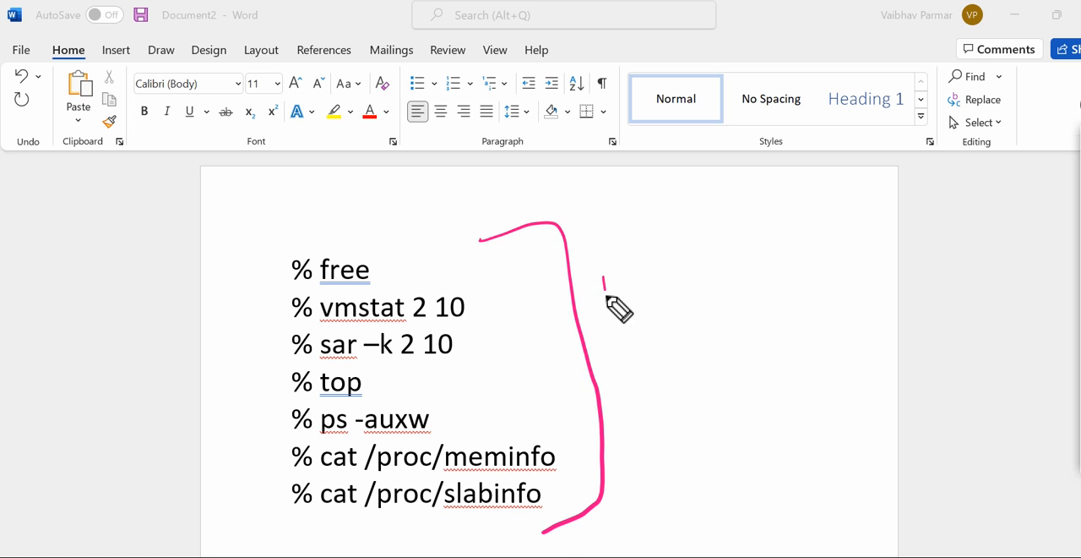
pyautogui.moveTo(601, 295); pyautogui.dragTo(718, 262)
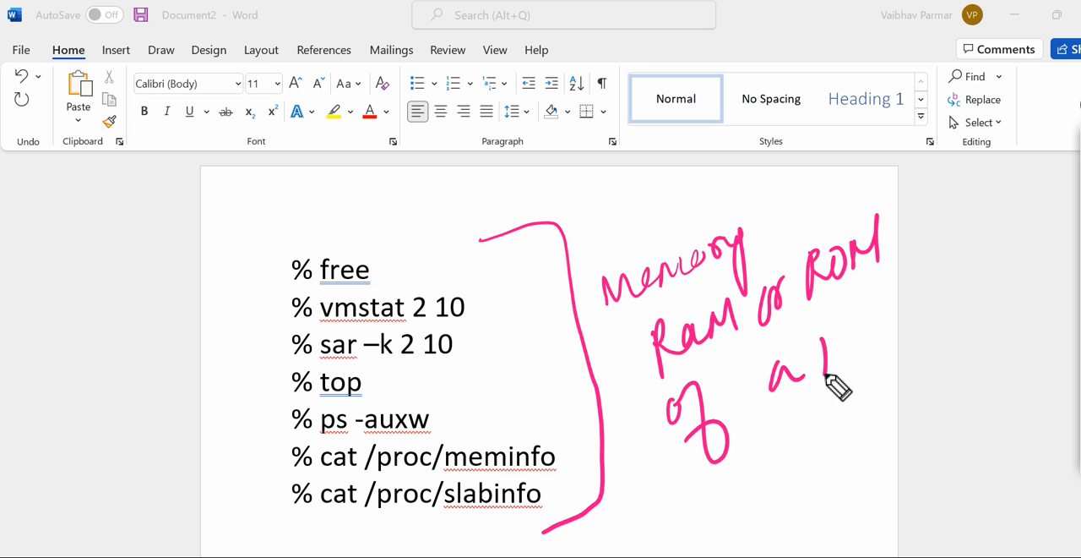
pyautogui.moveTo(825, 372); pyautogui.dragTo(899, 313)
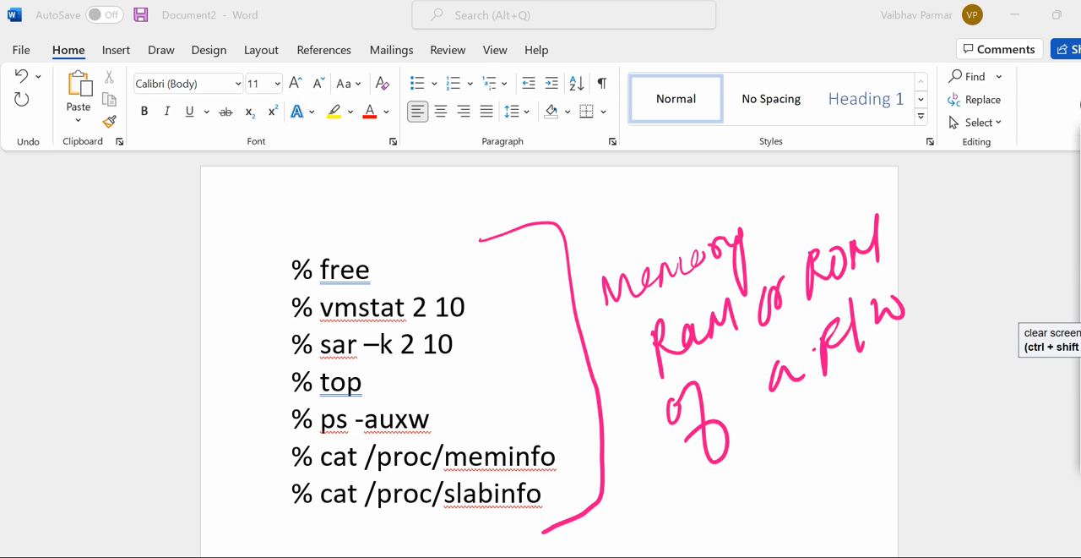
pyautogui.click(1051, 338)
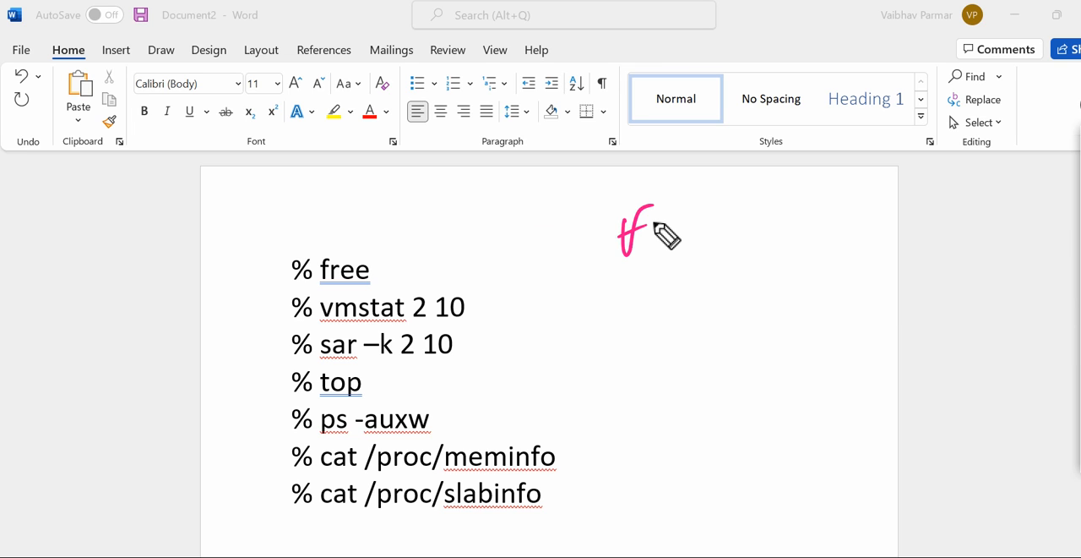
# Handwrite an underlined 'free' note and link it to the free command line.
pyautogui.moveTo(651, 228); pyautogui.dragTo(744, 220)
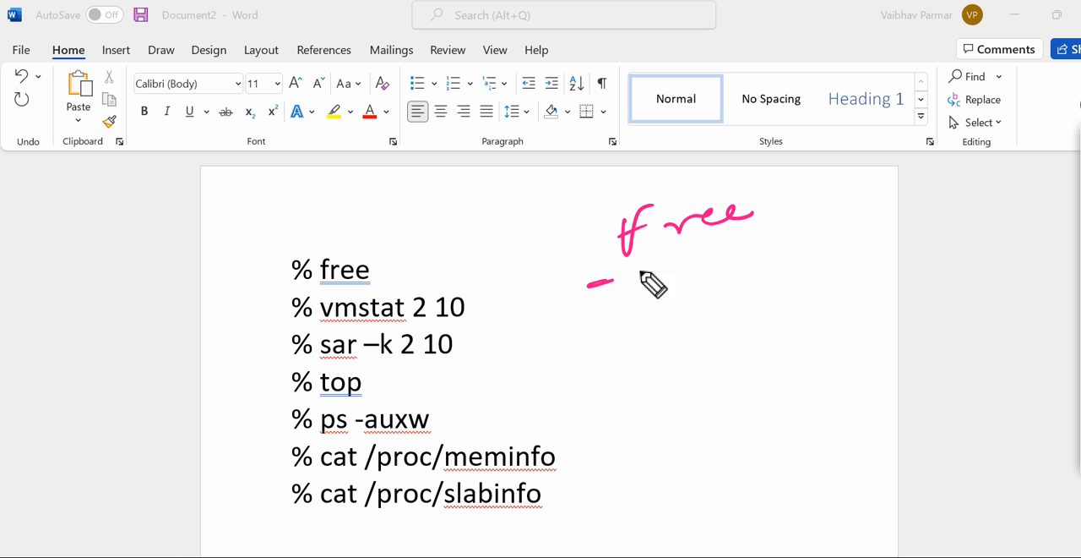
pyautogui.moveTo(591, 287); pyautogui.dragTo(811, 218)
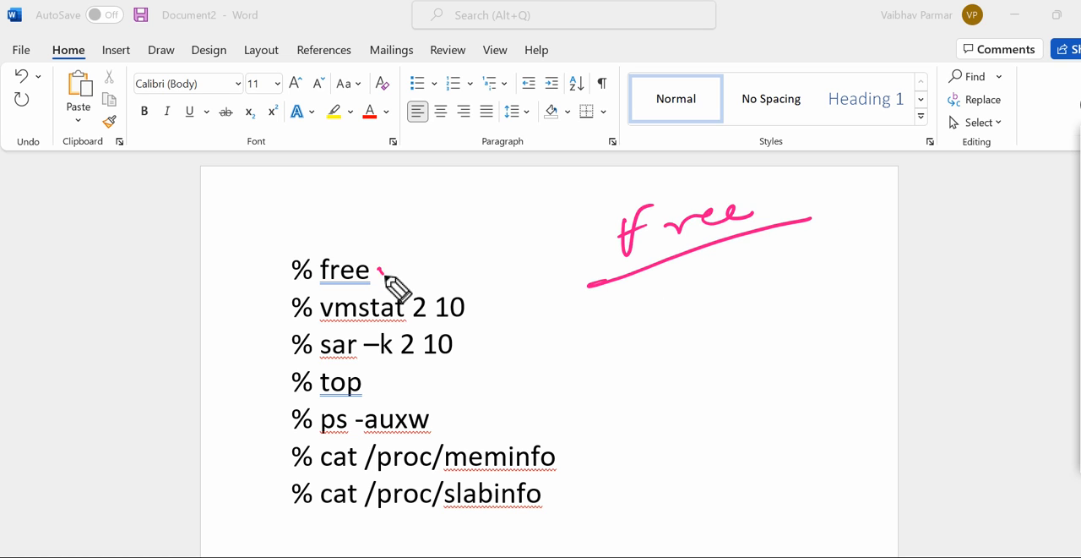
pyautogui.moveTo(385, 284); pyautogui.dragTo(477, 210)
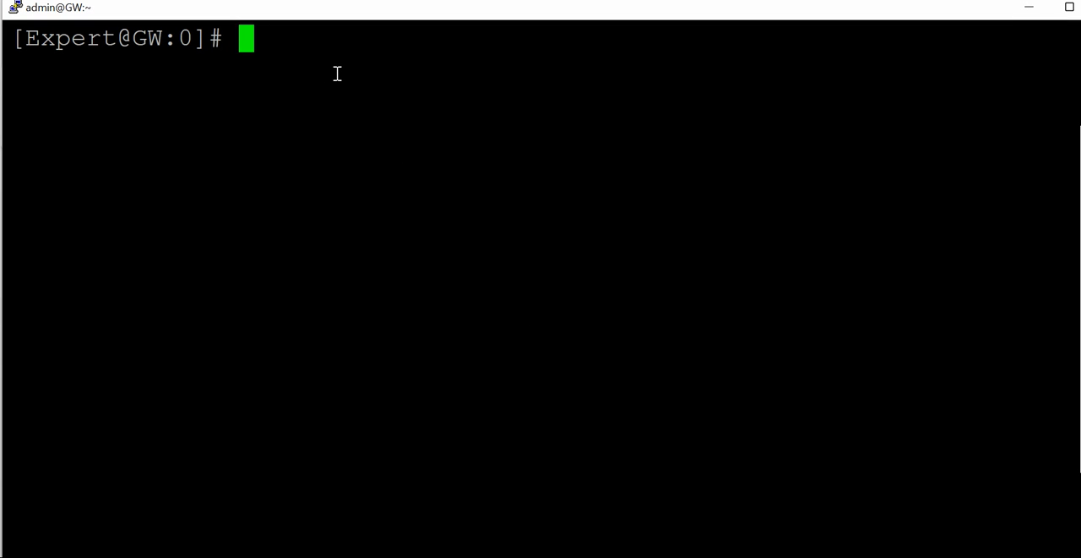
pyautogui.moveTo(781, 263)
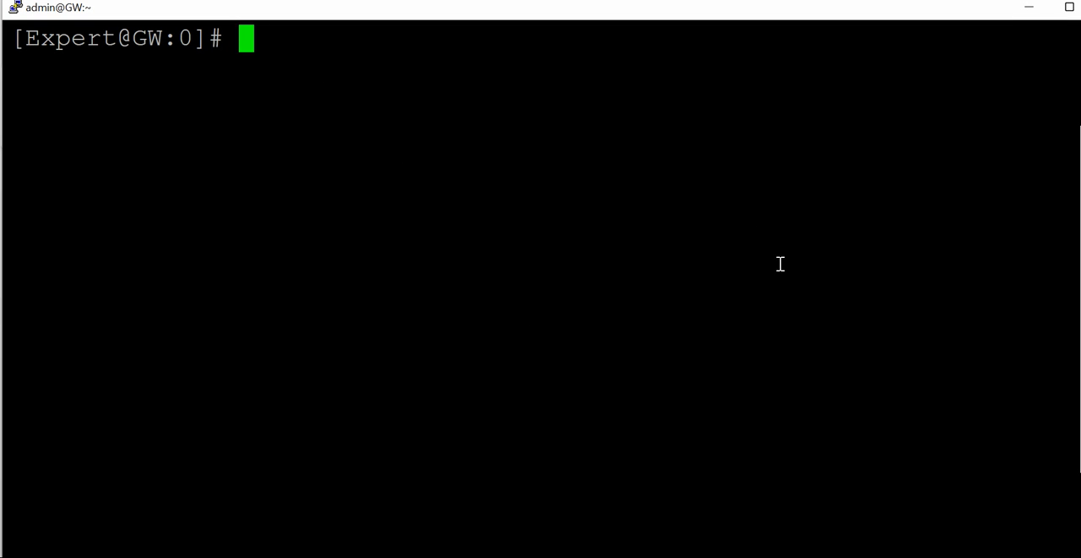
pyautogui.moveTo(787, 280)
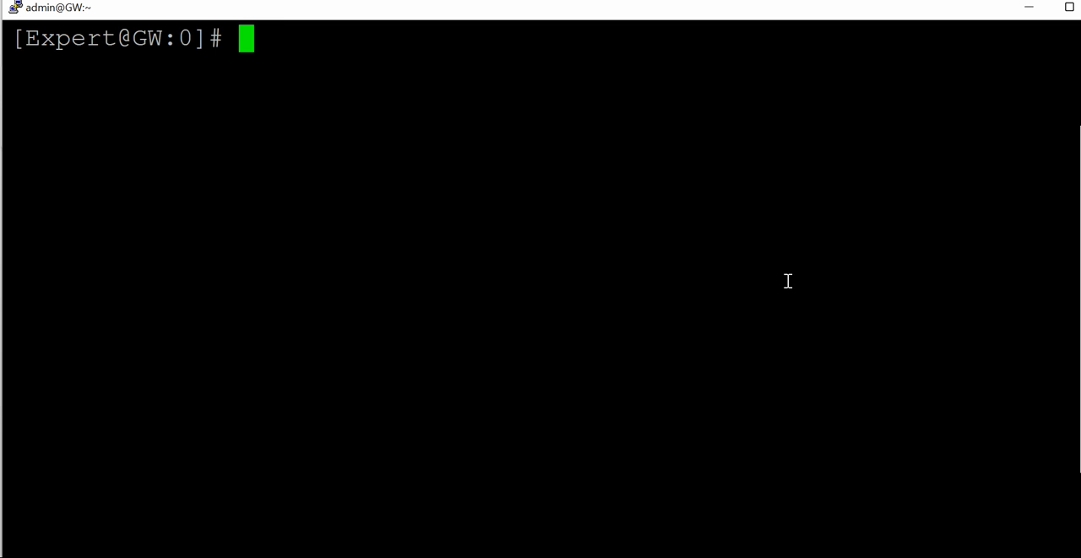
# Run the free command to show the gateway's memory and swap summary.
pyautogui.write('free')
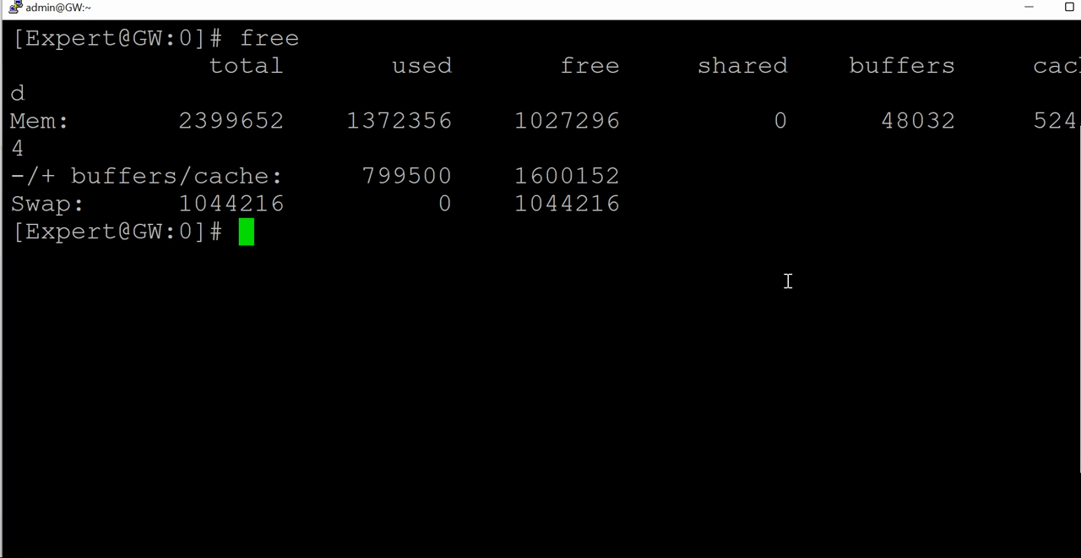
pyautogui.moveTo(663, 287)
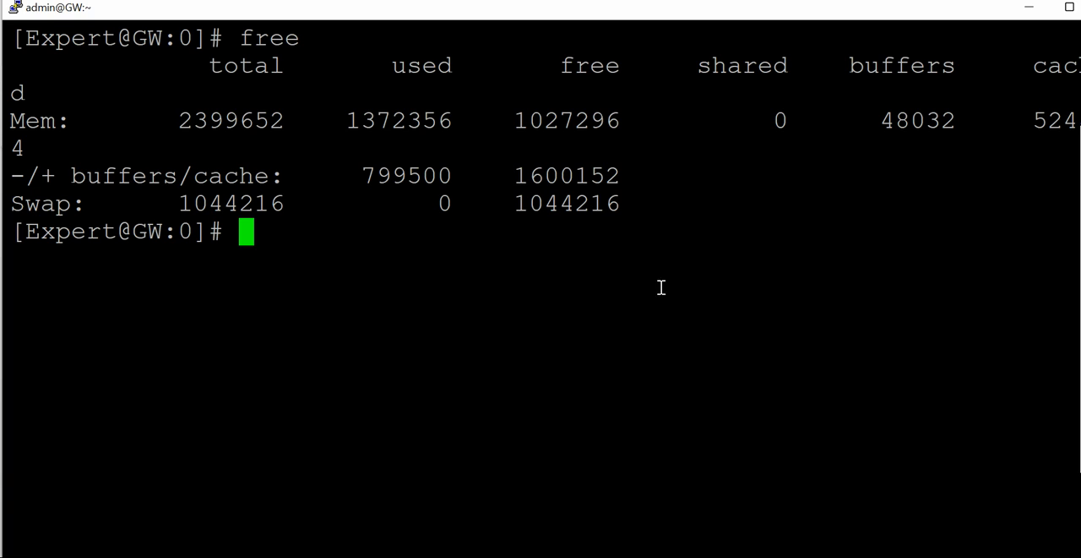
pyautogui.moveTo(623, 291)
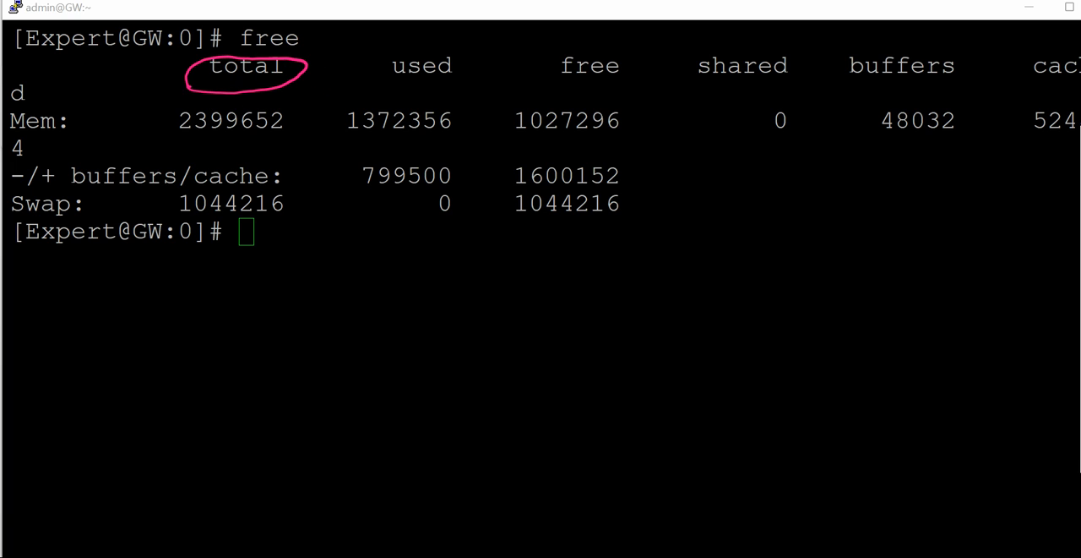
pyautogui.moveTo(375, 99)
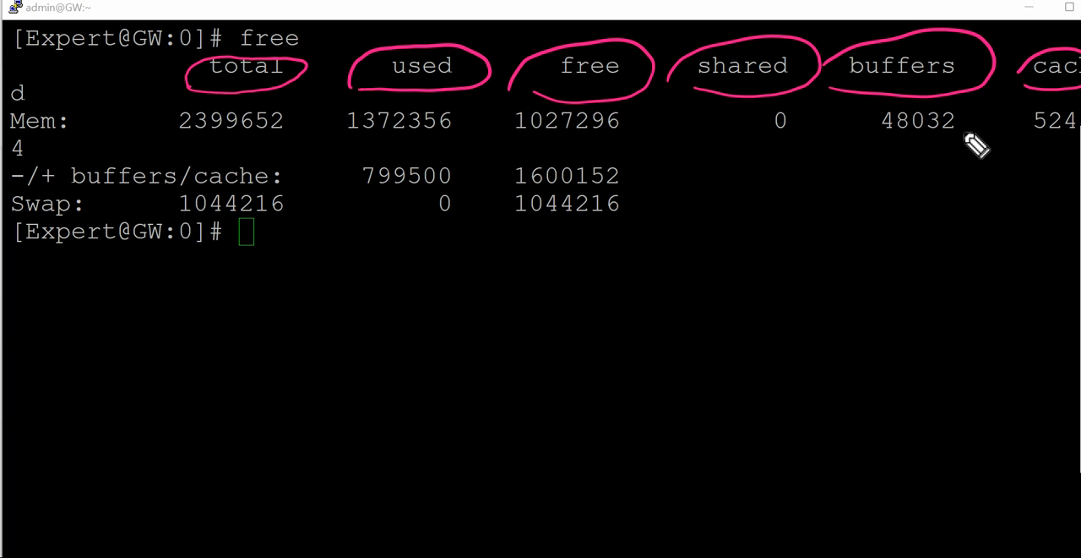
pyautogui.moveTo(926, 113)
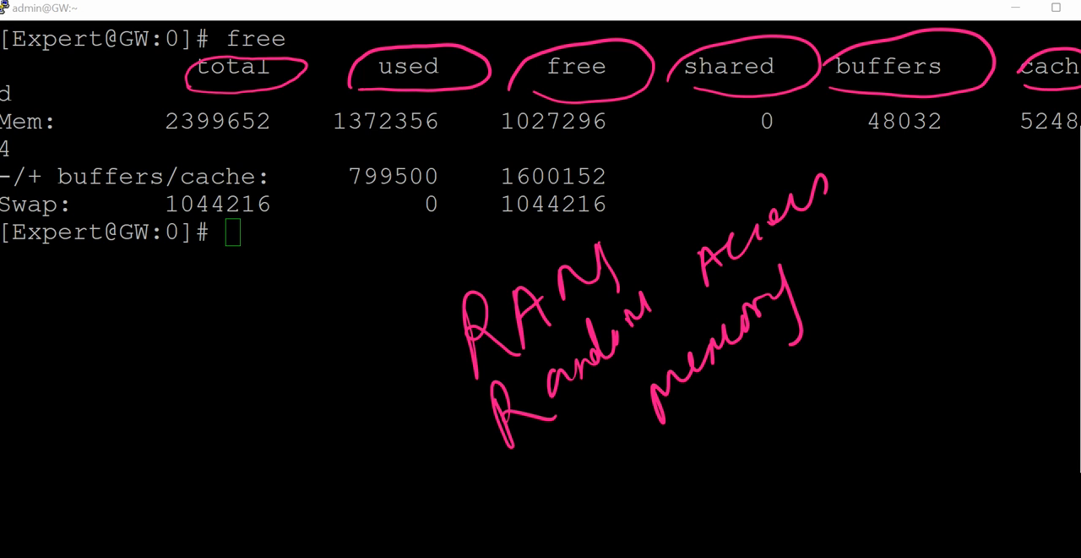
pyautogui.moveTo(713, 390)
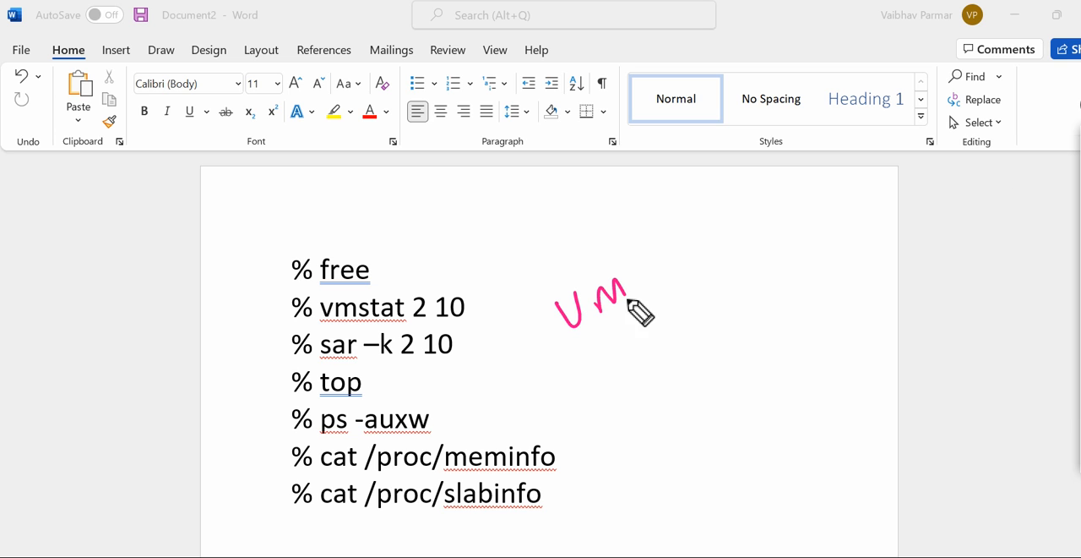
pyautogui.moveTo(617, 304); pyautogui.dragTo(706, 250)
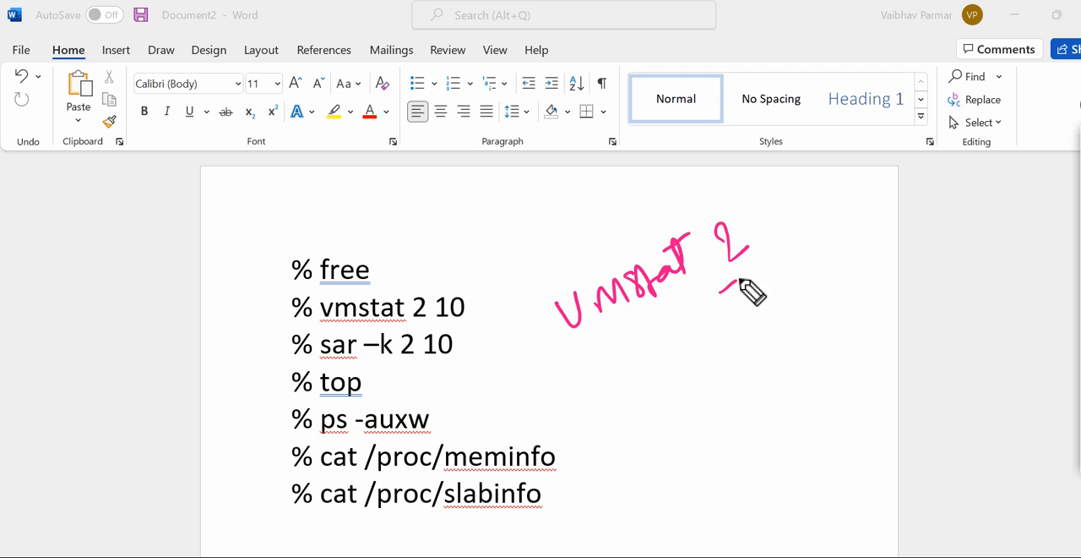
pyautogui.moveTo(761, 295); pyautogui.dragTo(811, 211)
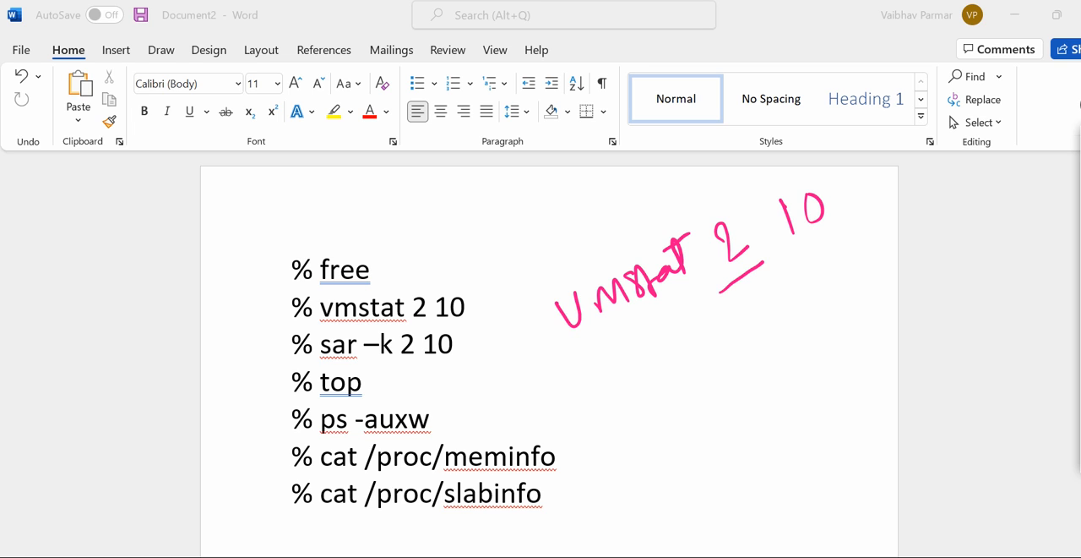
pyautogui.moveTo(385, 340)
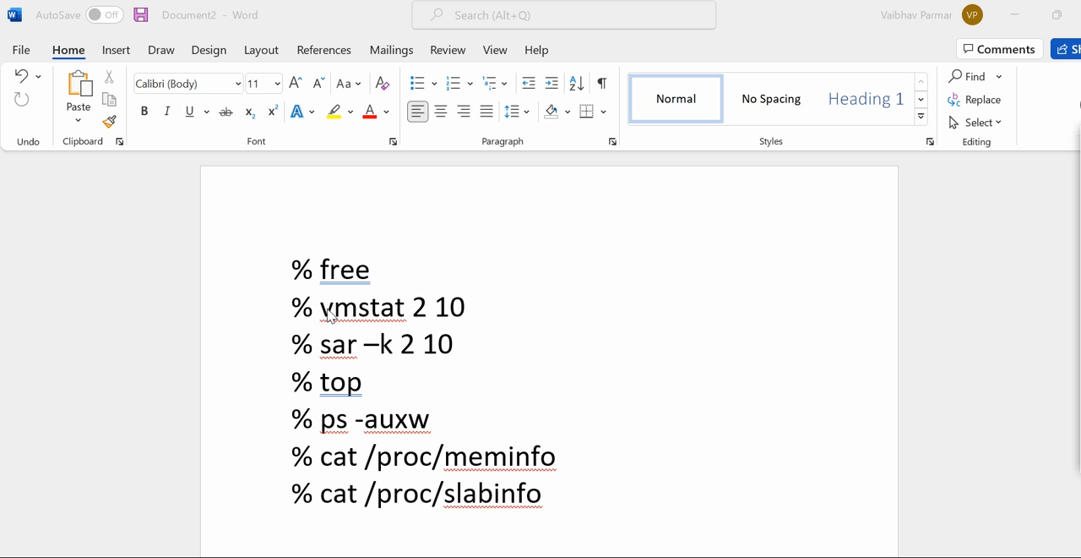
pyautogui.tripleClick(363, 308)
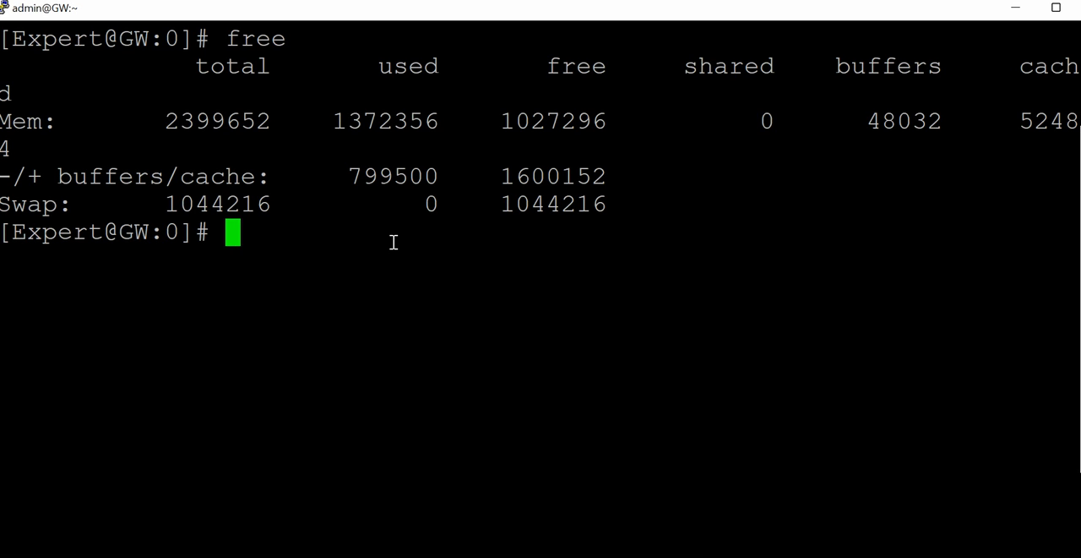
# Clear the terminal and run vmstat 2 10, scrolling through the sampled statistics.
pyautogui.write('cle')
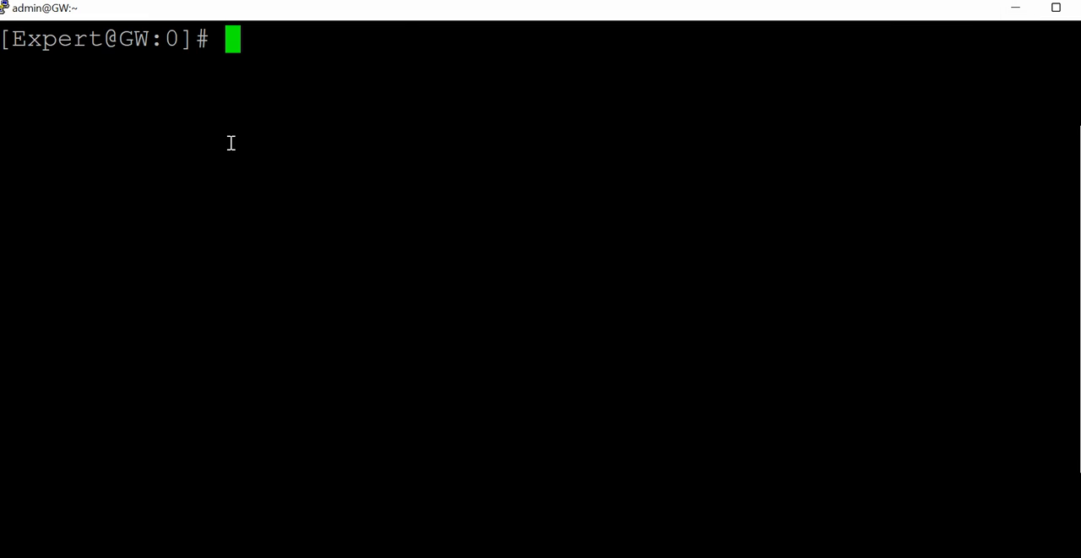
pyautogui.write('vmstat 2 10')
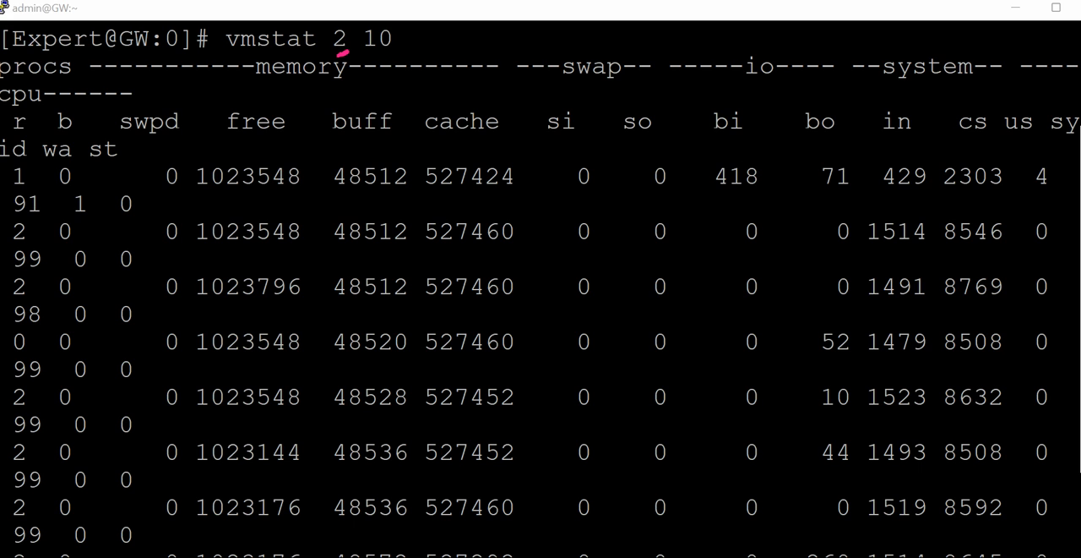
pyautogui.scroll(-3)
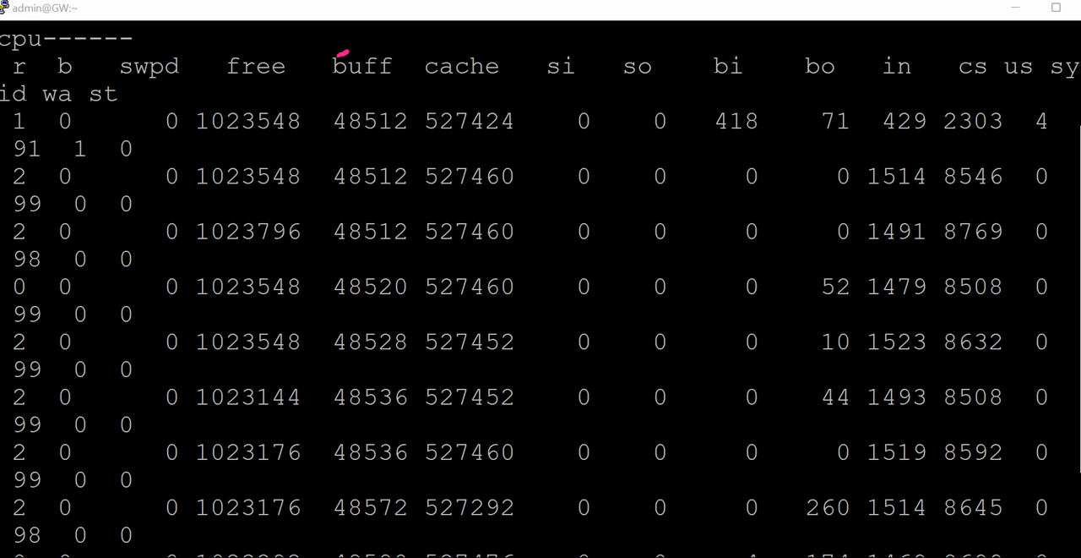
pyautogui.scroll(-3)
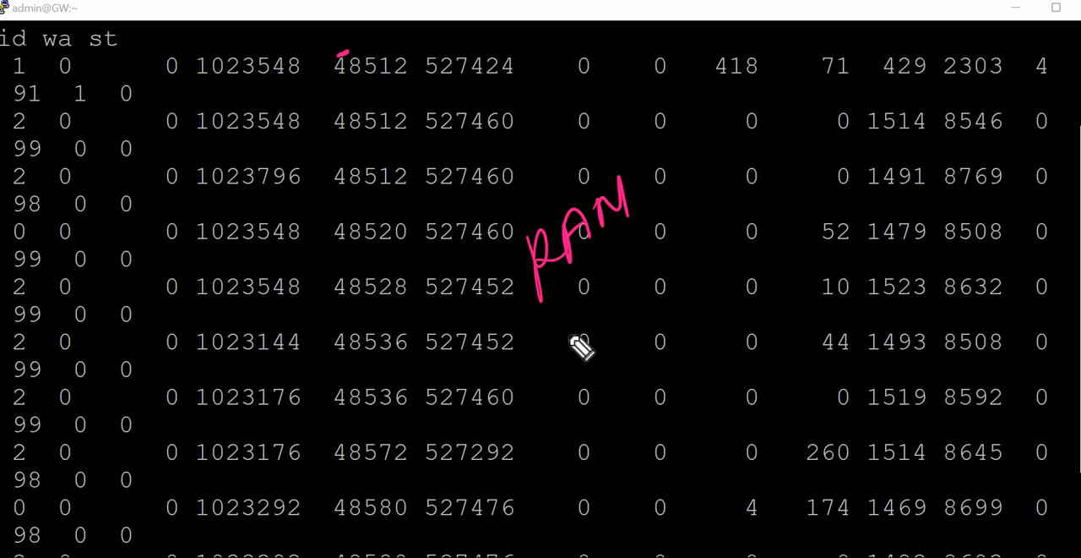
pyautogui.moveTo(632, 306)
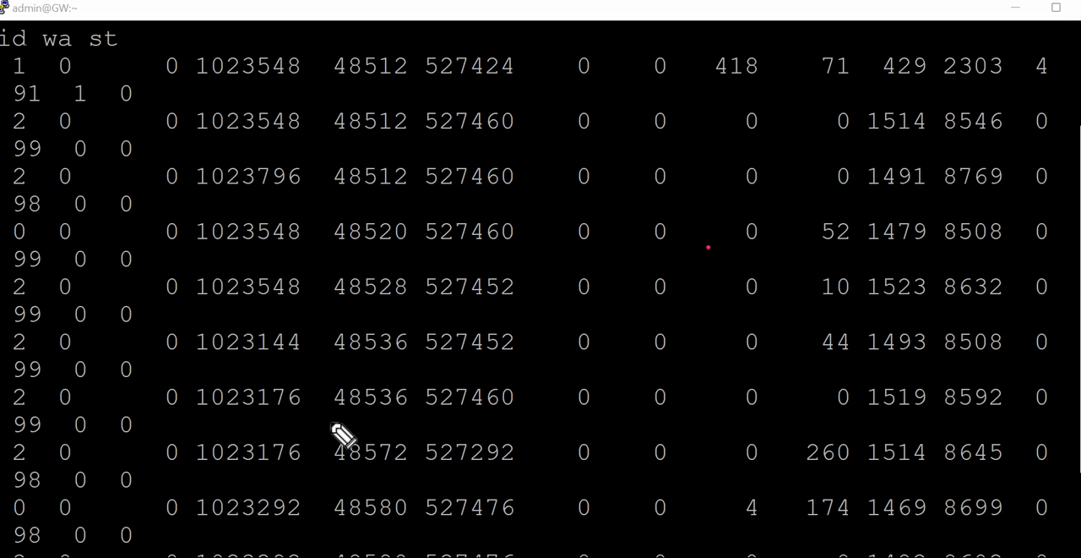
pyautogui.moveTo(452, 436)
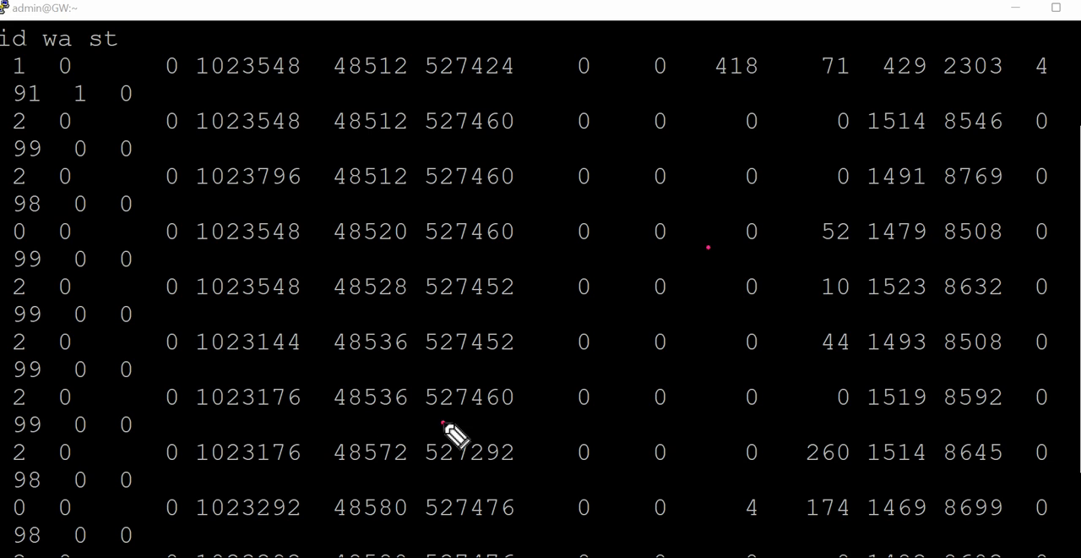
pyautogui.moveTo(723, 223)
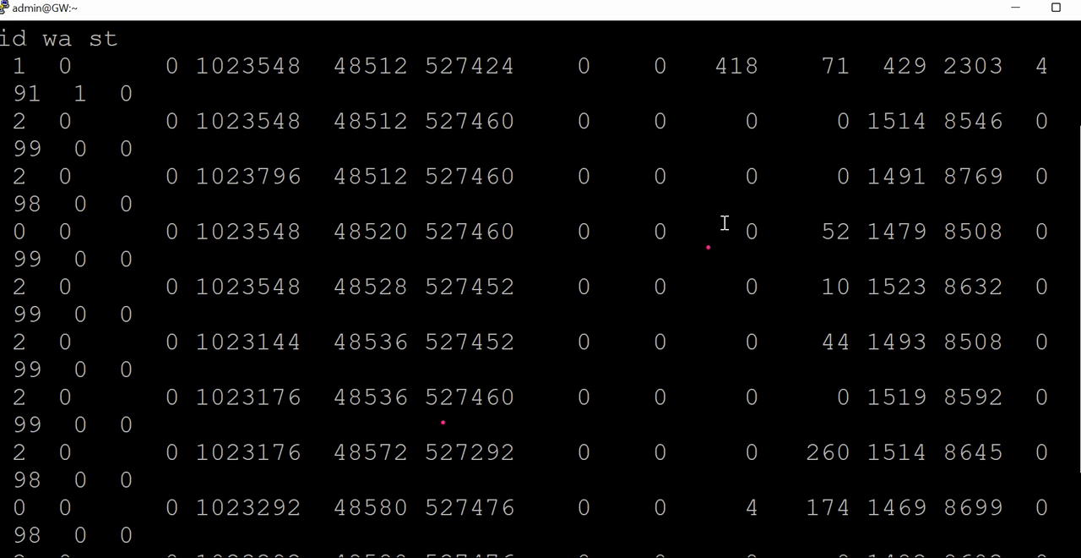
pyautogui.scroll(-3)
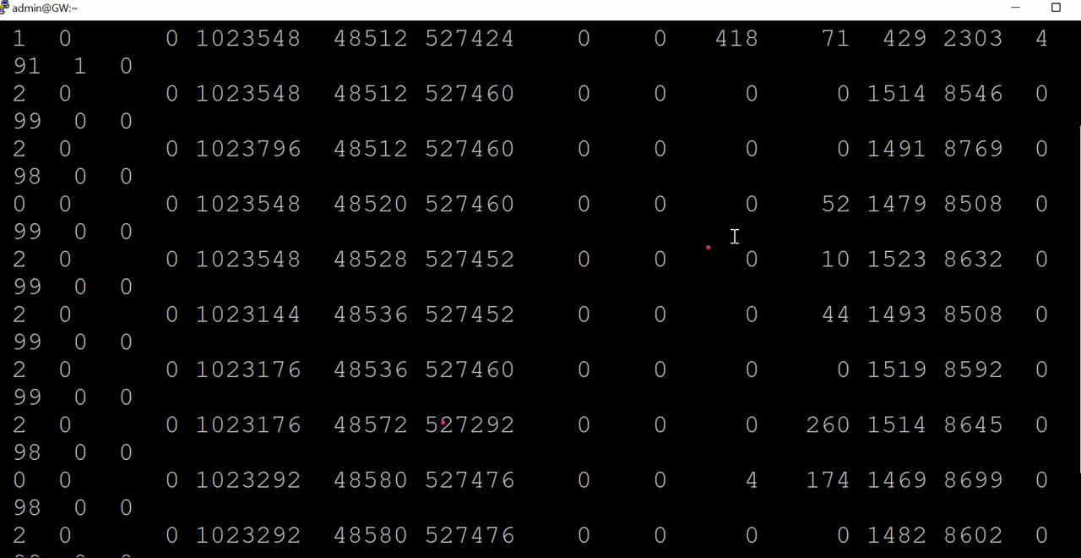
pyautogui.moveTo(737, 240)
pyautogui.write('vmstat 10 10')
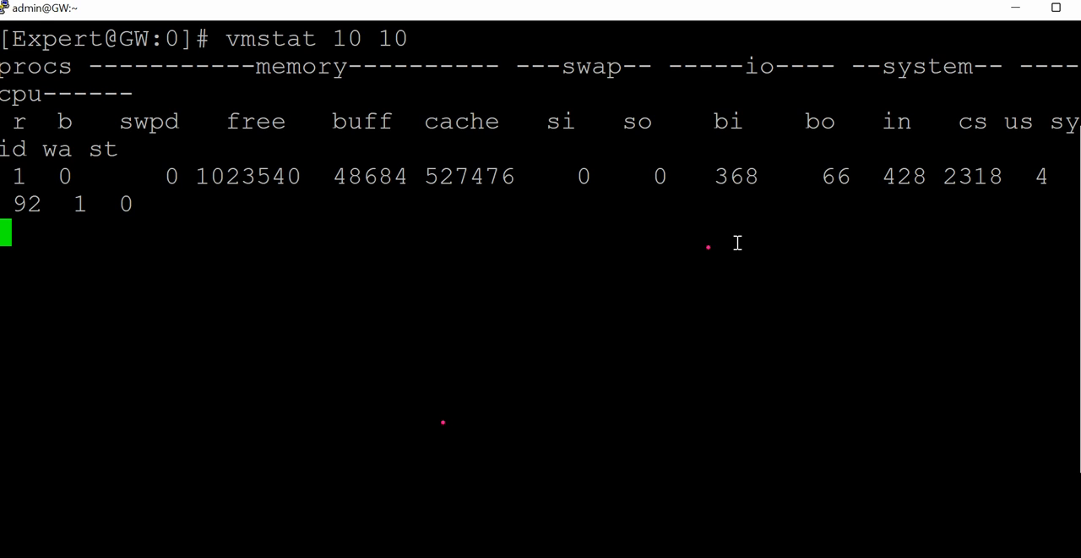
pyautogui.moveTo(740, 250)
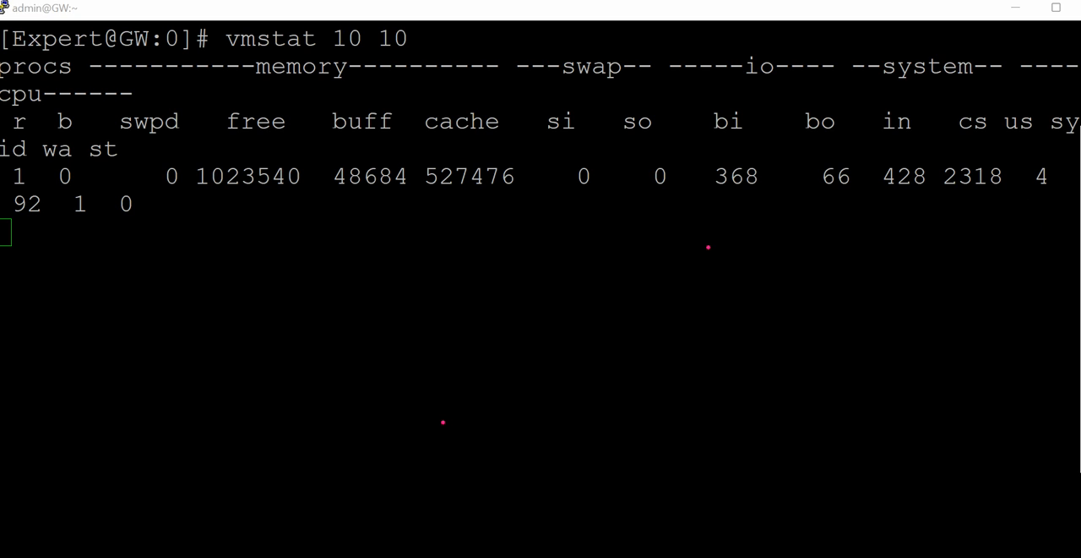
pyautogui.moveTo(228, 152)
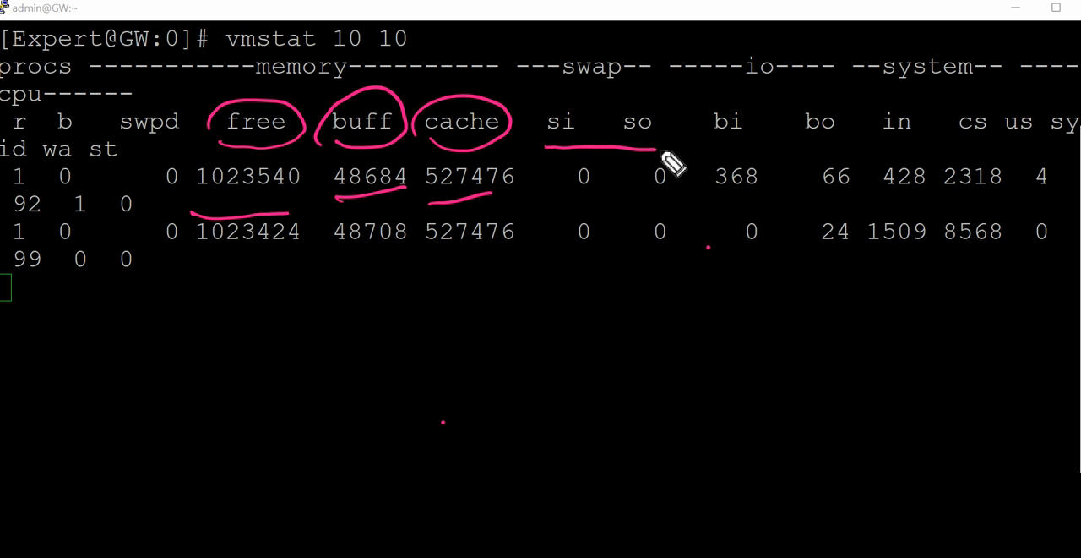
# Underline the swap, io and cpu columns in the vmstat output.
pyautogui.moveTo(667, 152); pyautogui.dragTo(1040, 151)
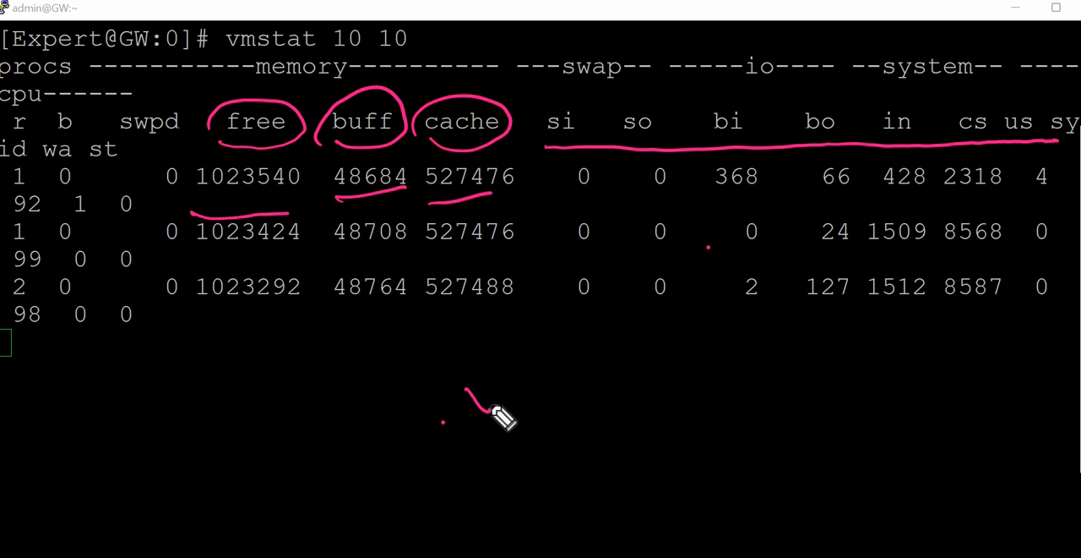
pyautogui.moveTo(473, 397); pyautogui.dragTo(591, 355)
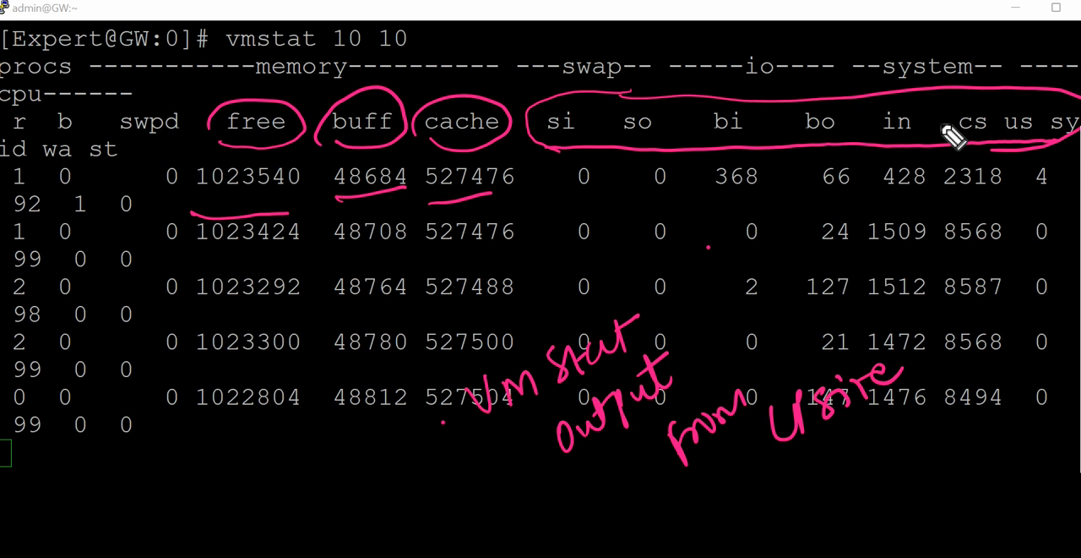
pyautogui.moveTo(601, 150)
pyautogui.write('cle')
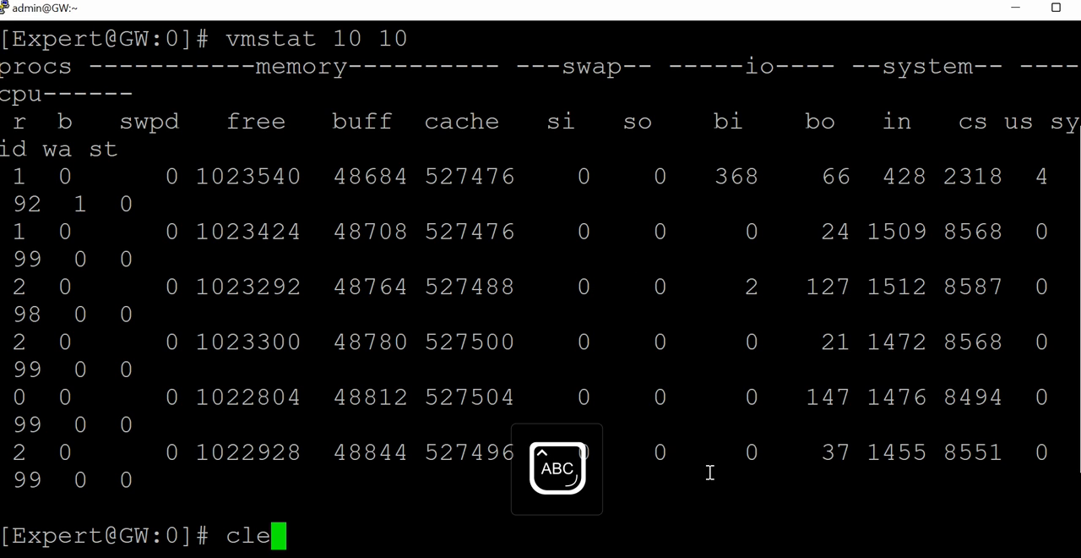
# Start typing clear, then switch from Document1 to the Word command list document.
pyautogui.write('ar')
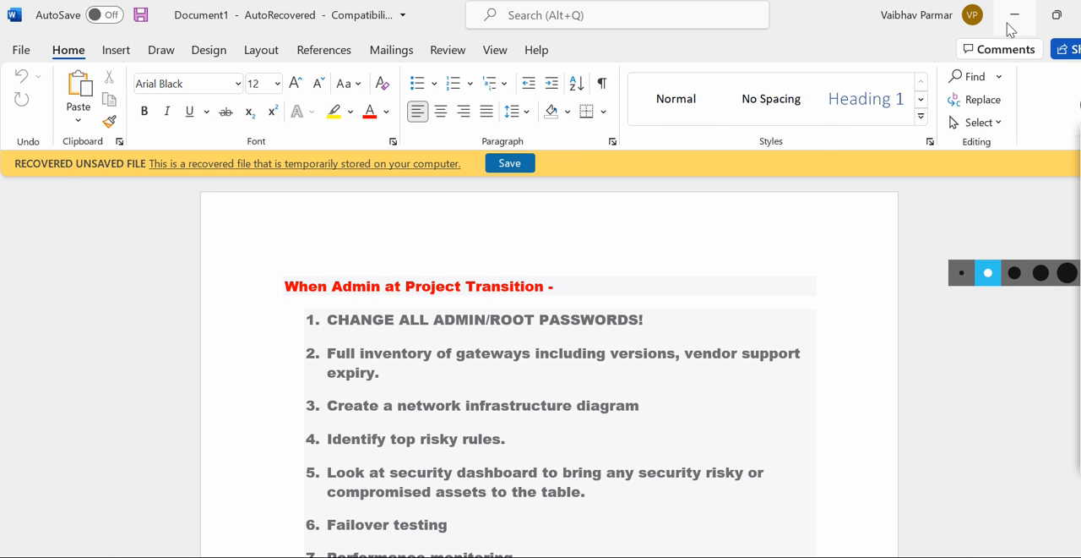
pyautogui.click(1013, 15)
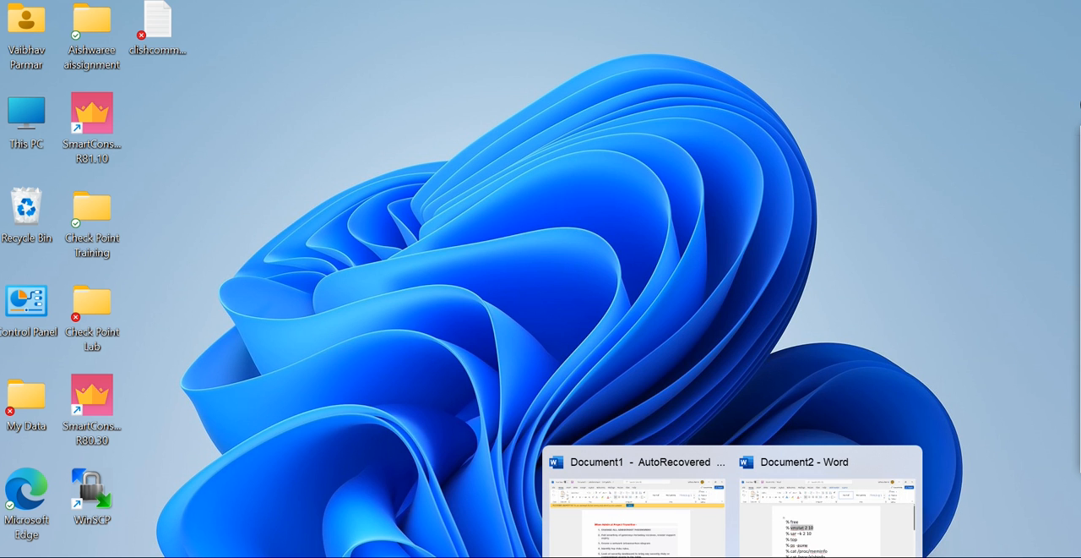
pyautogui.click(828, 461)
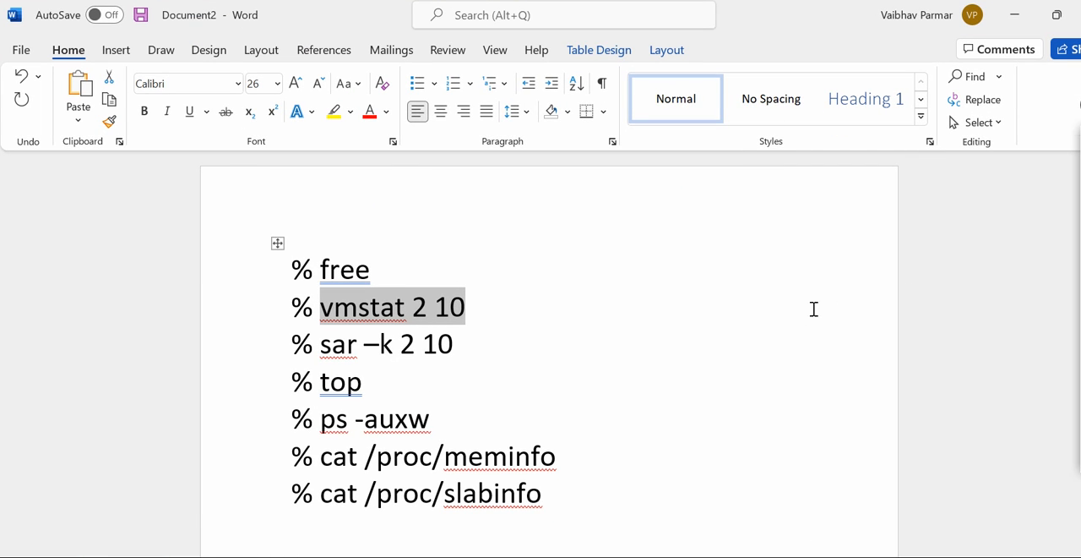
pyautogui.moveTo(1068, 269)
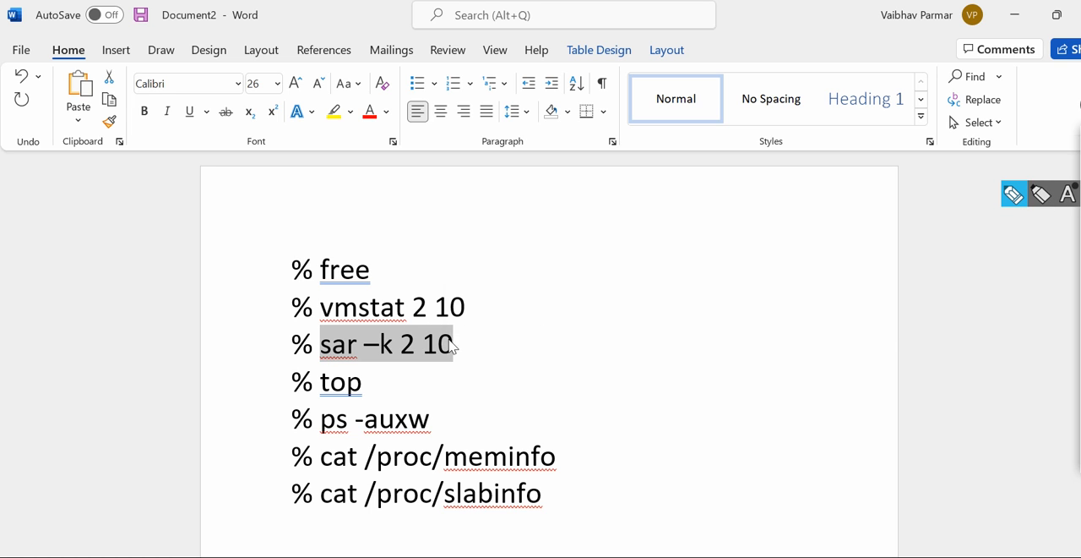
# Paste the sar command, get a garbled 'k 2 10sar' line, and discard it with Ctrl+C twice.
pyautogui.rightClick(385, 345)
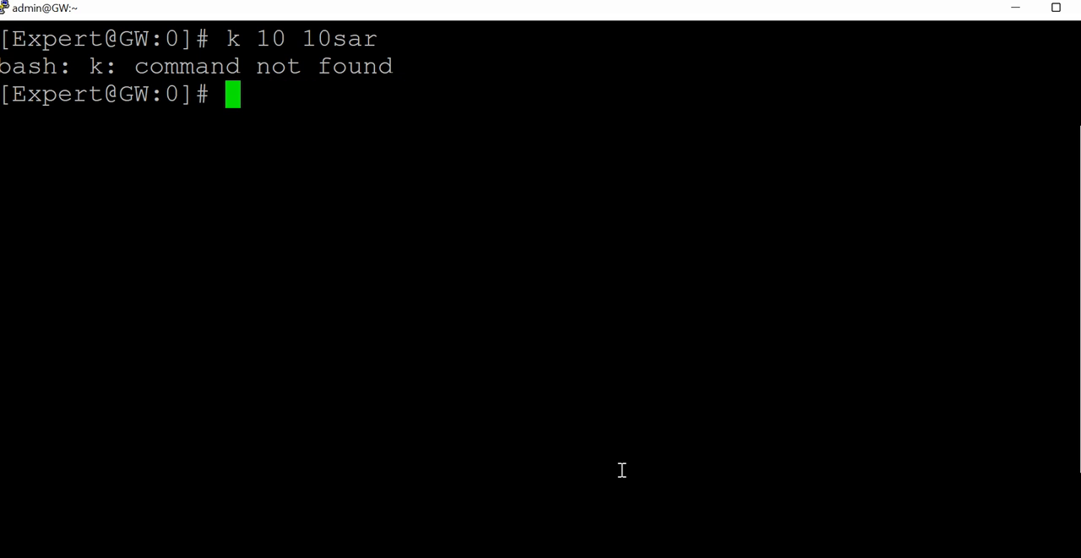
pyautogui.write('k 2 10sar')
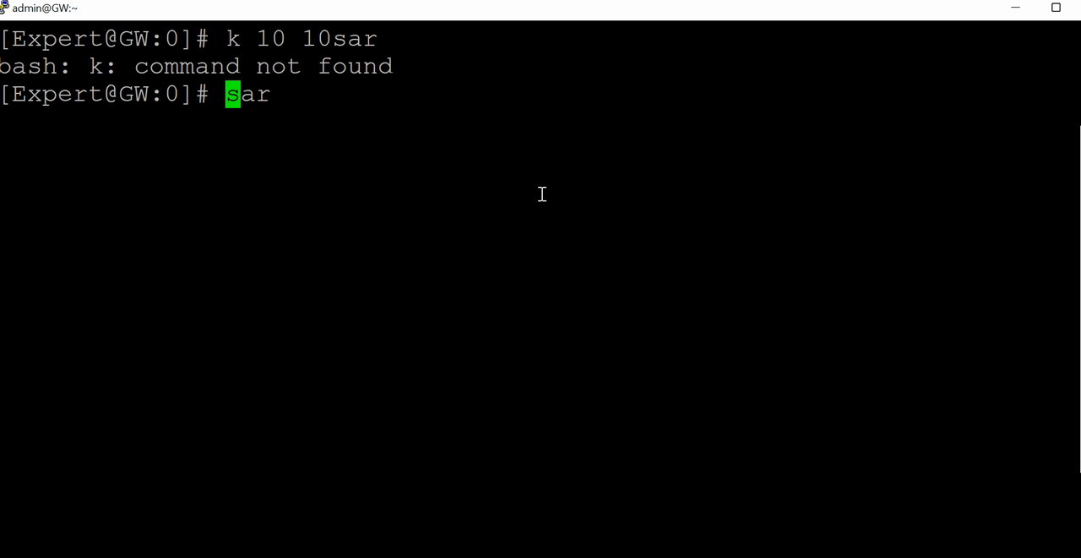
pyautogui.press('ctrl+c')
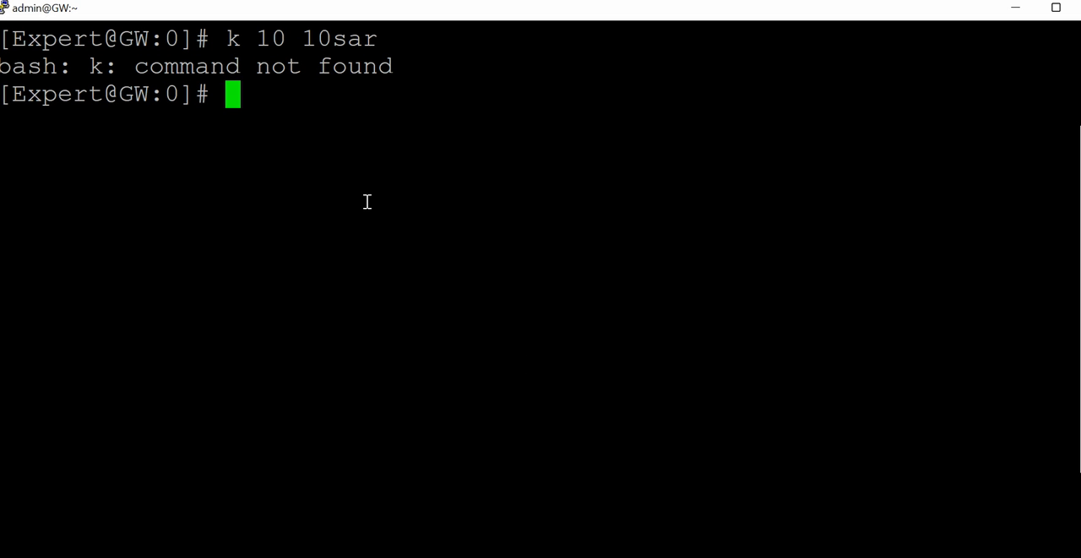
pyautogui.write('k 2 10sar')
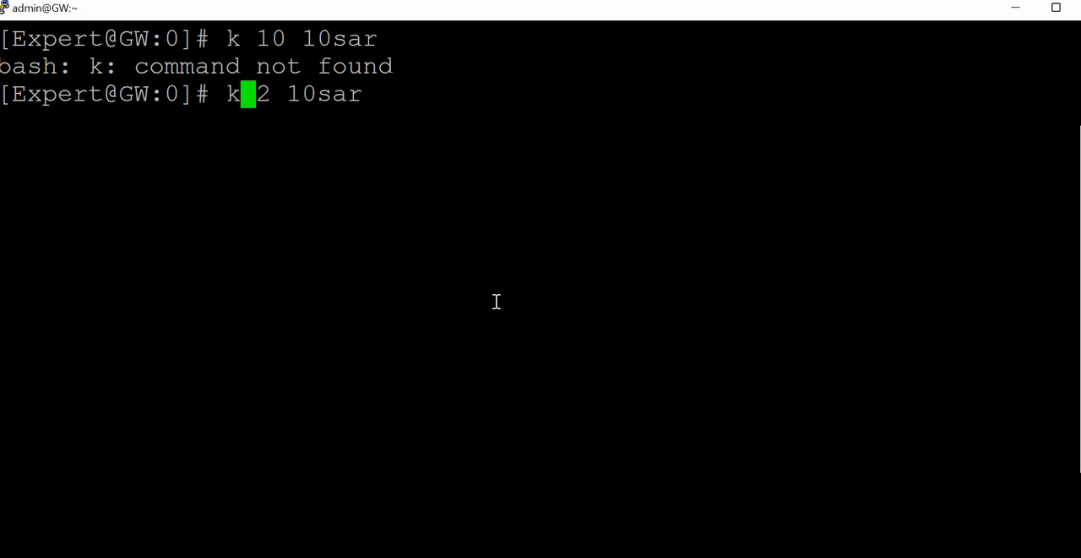
pyautogui.press('Ctrl+C')
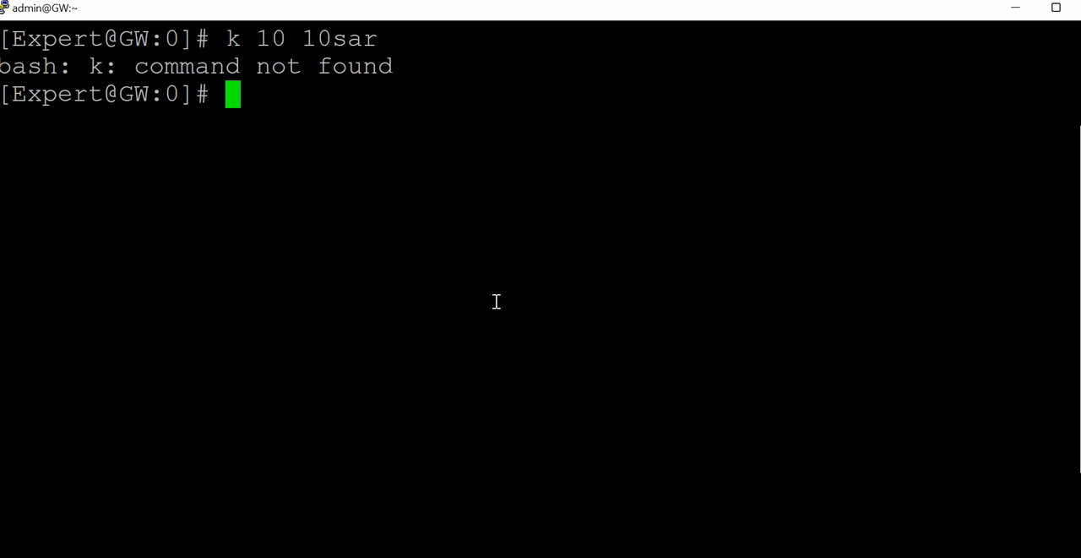
# Begin a fresh 'sar' entry at the prompt and set the Word list aside.
pyautogui.write('sar')
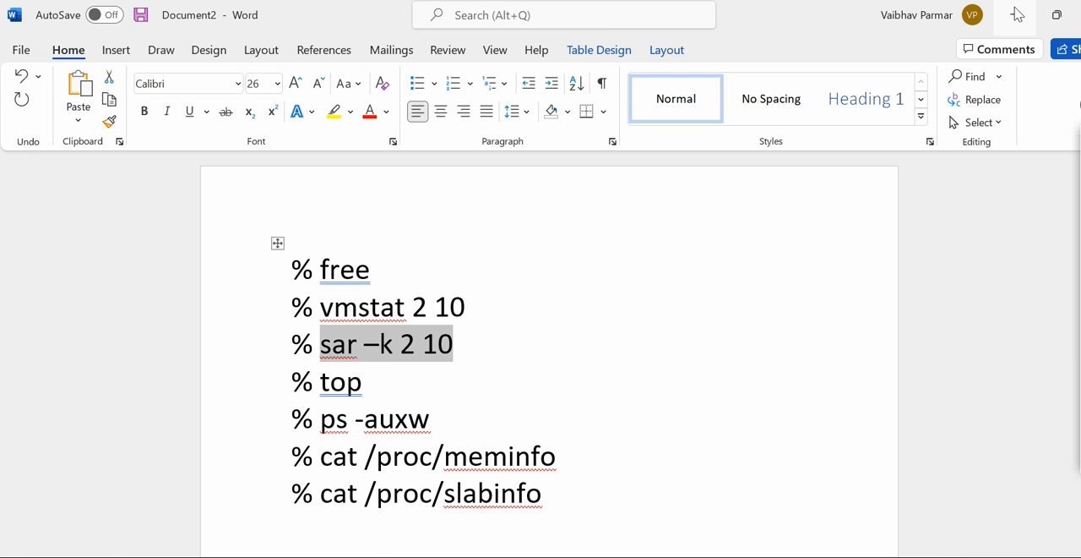
pyautogui.moveTo(1018, 13)
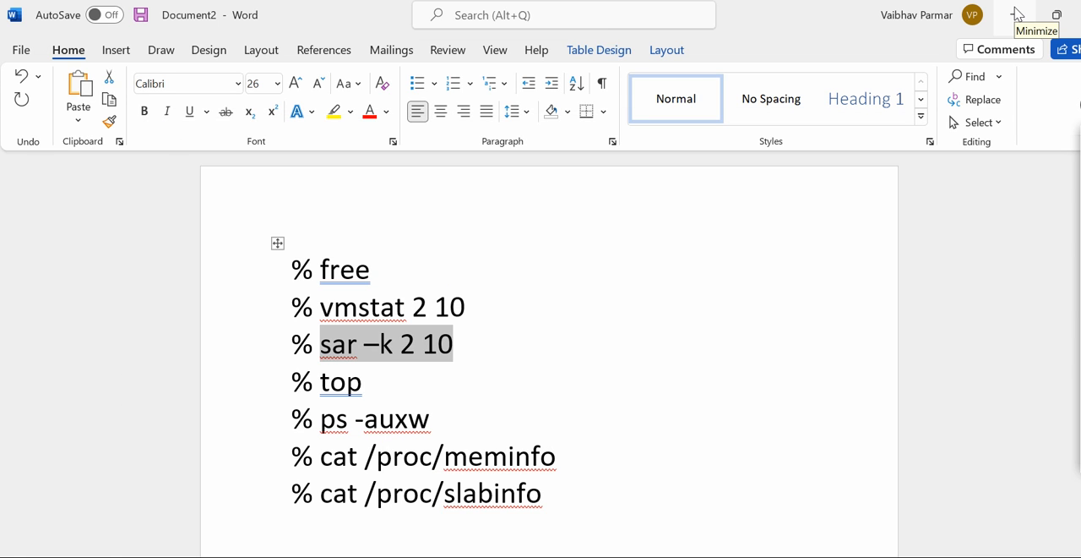
pyautogui.click(1021, 14)
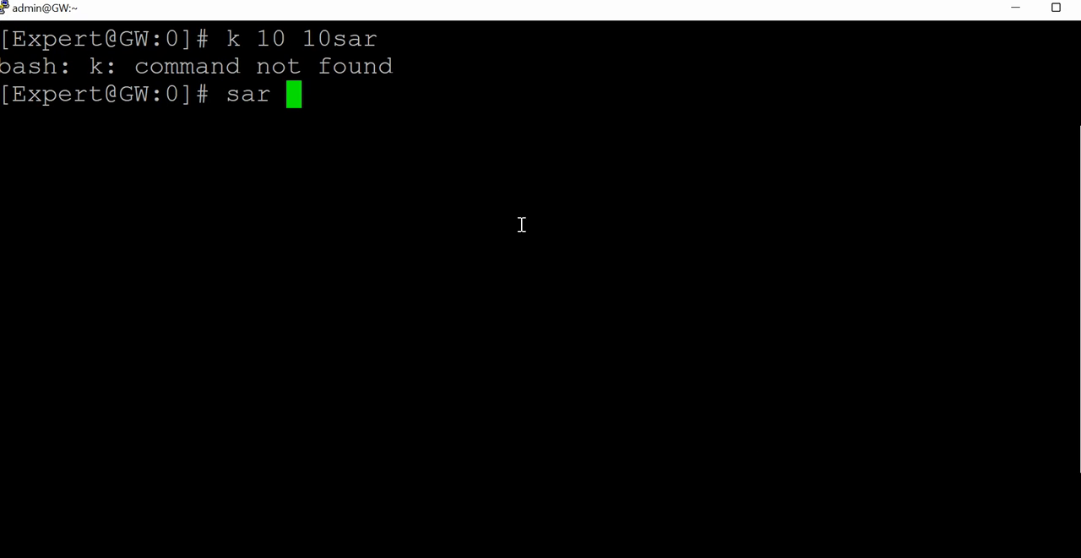
# Run sar -k 10 10, which prints sar's usage listing, and select 'sar' in it.
pyautogui.write('-k')
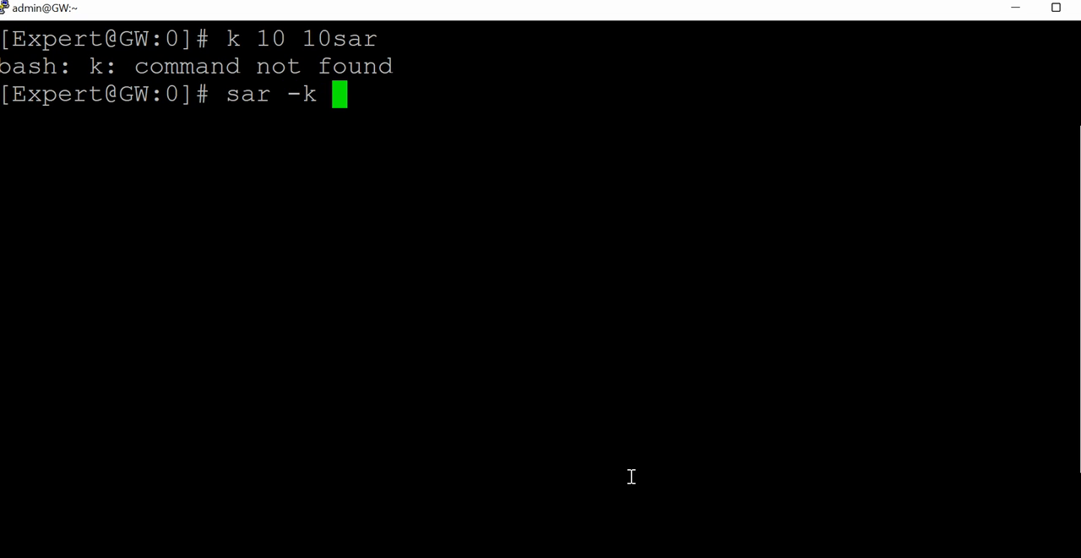
pyautogui.write('10 10')
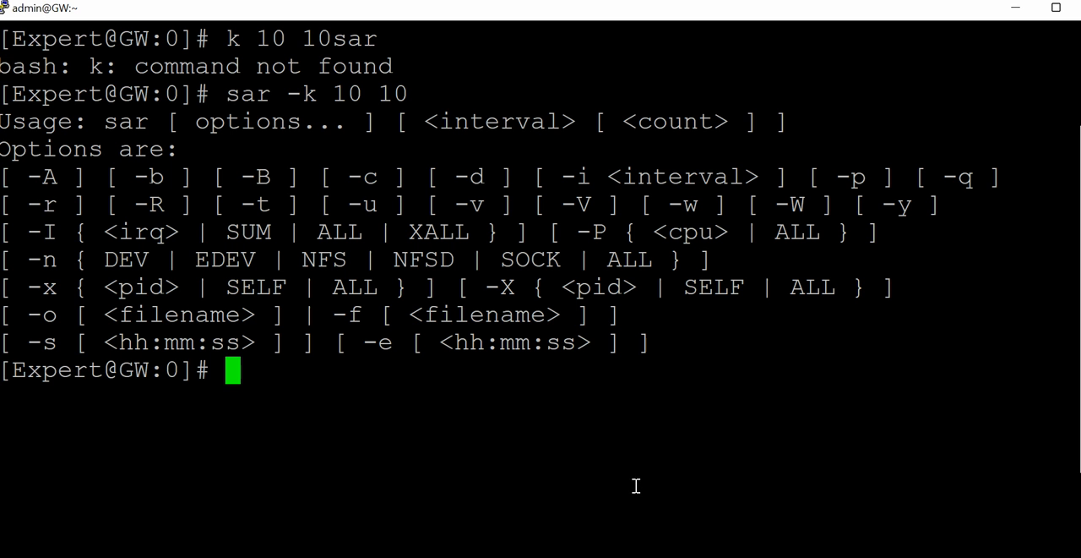
pyautogui.moveTo(430, 375)
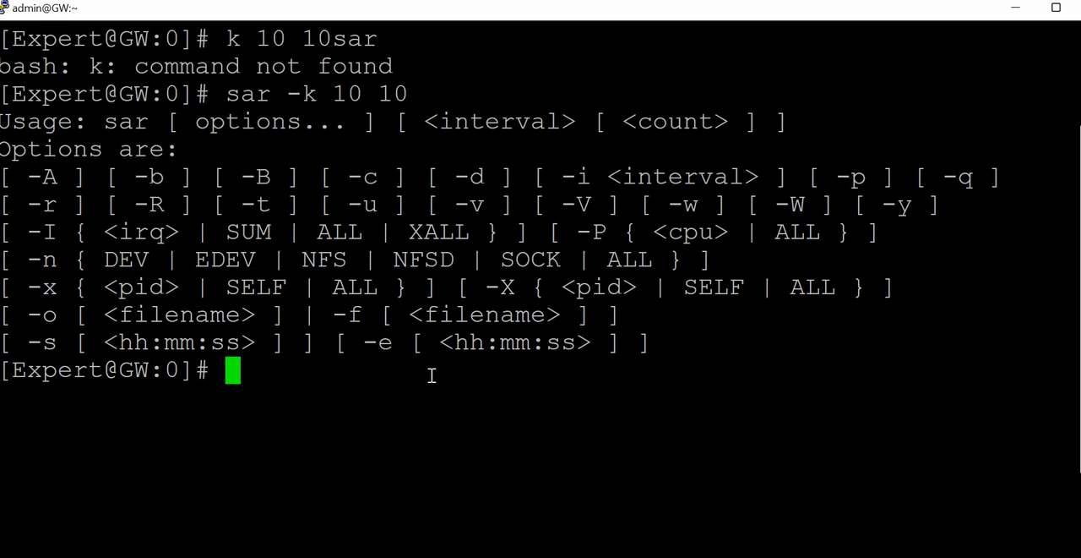
pyautogui.moveTo(415, 373)
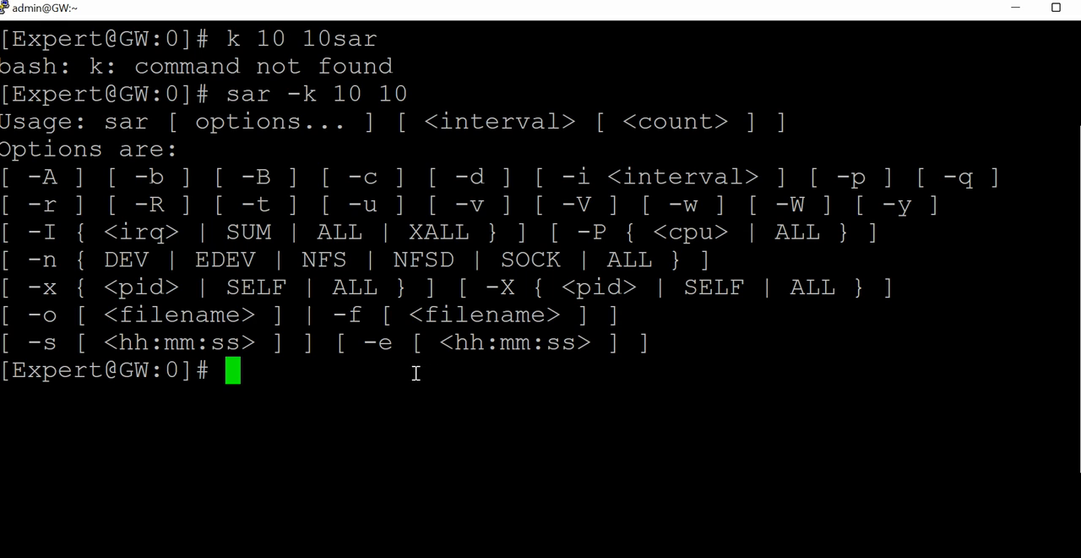
pyautogui.moveTo(348, 378)
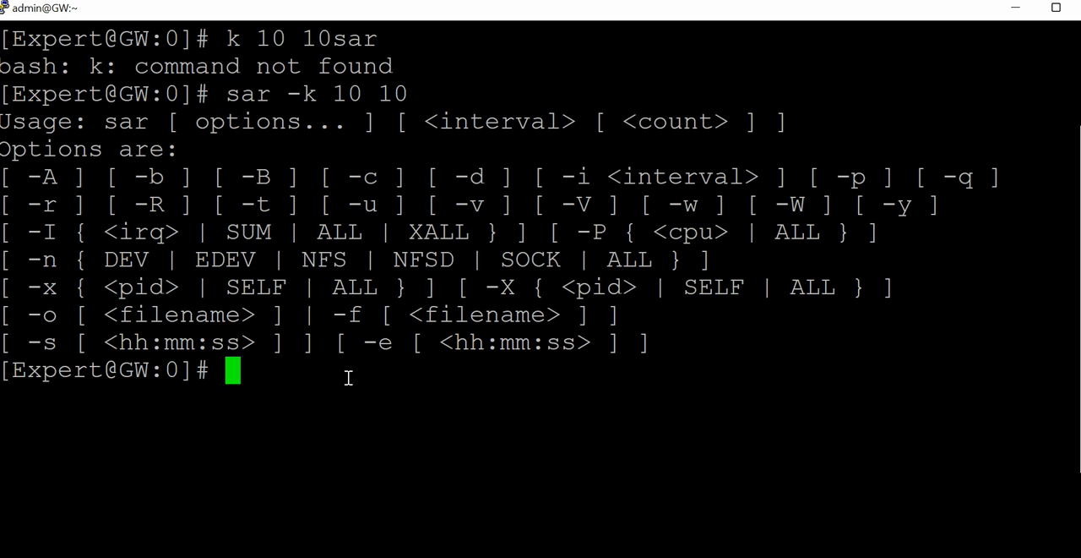
pyautogui.moveTo(459, 223)
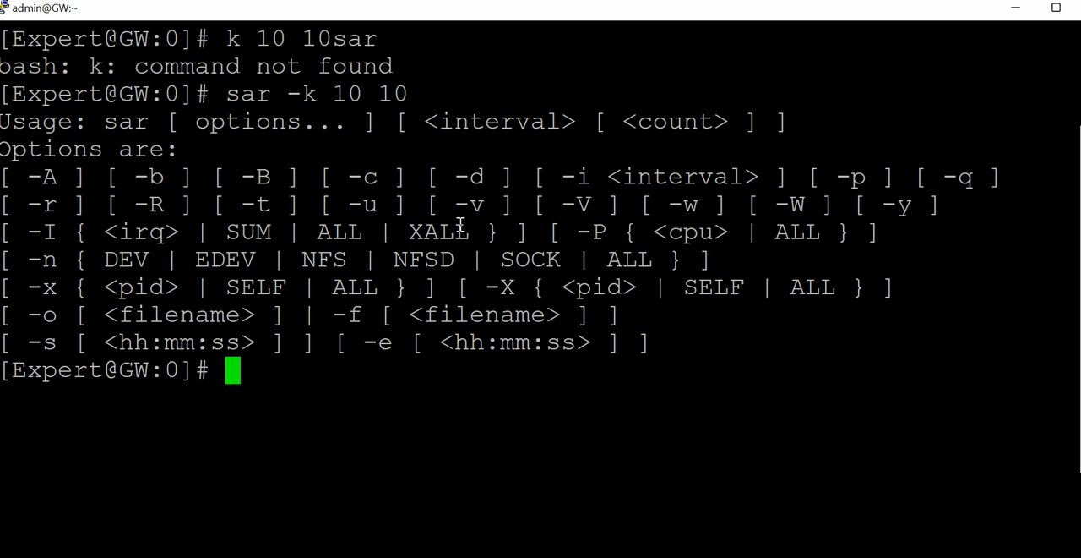
pyautogui.moveTo(110, 125)
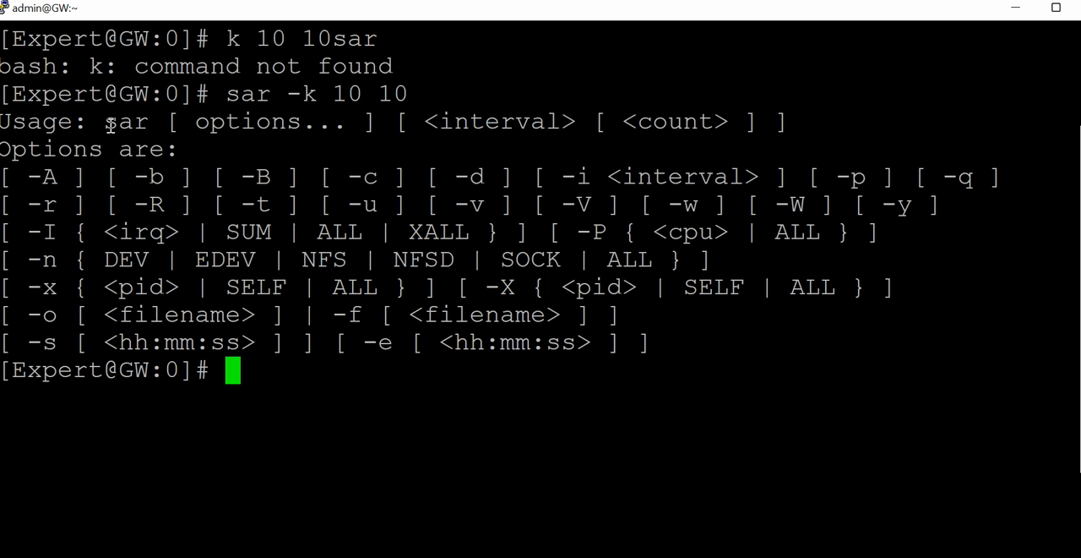
pyautogui.doubleClick(125, 121)
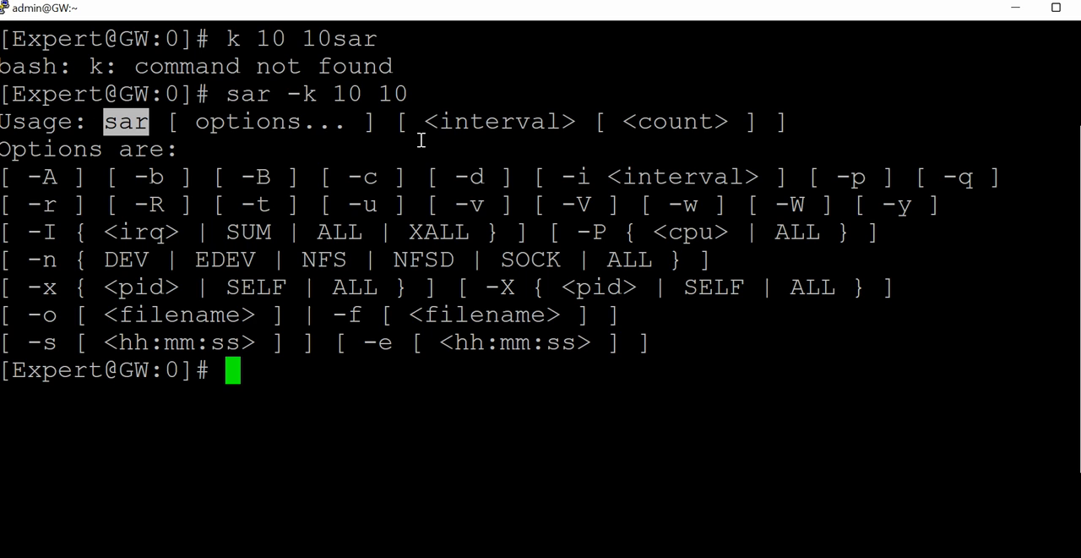
pyautogui.moveTo(368, 160)
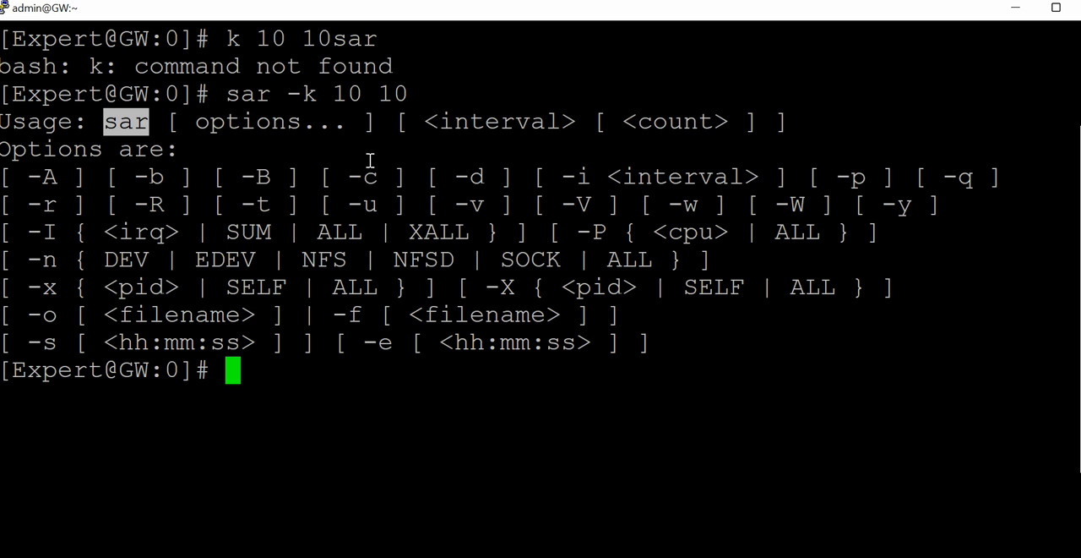
pyautogui.moveTo(105, 340)
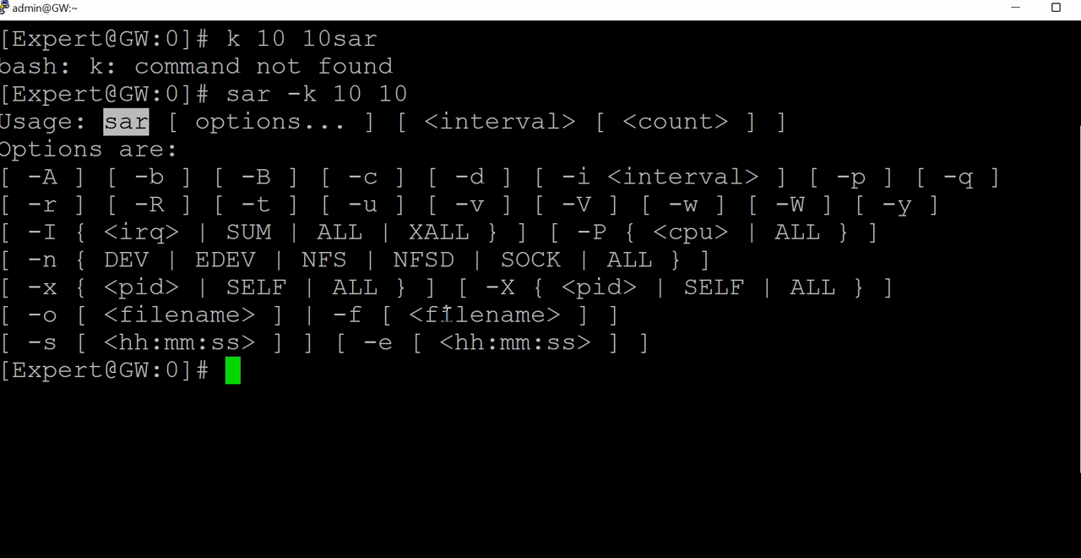
pyautogui.moveTo(82, 193)
pyautogui.write('sar -r 10 10')
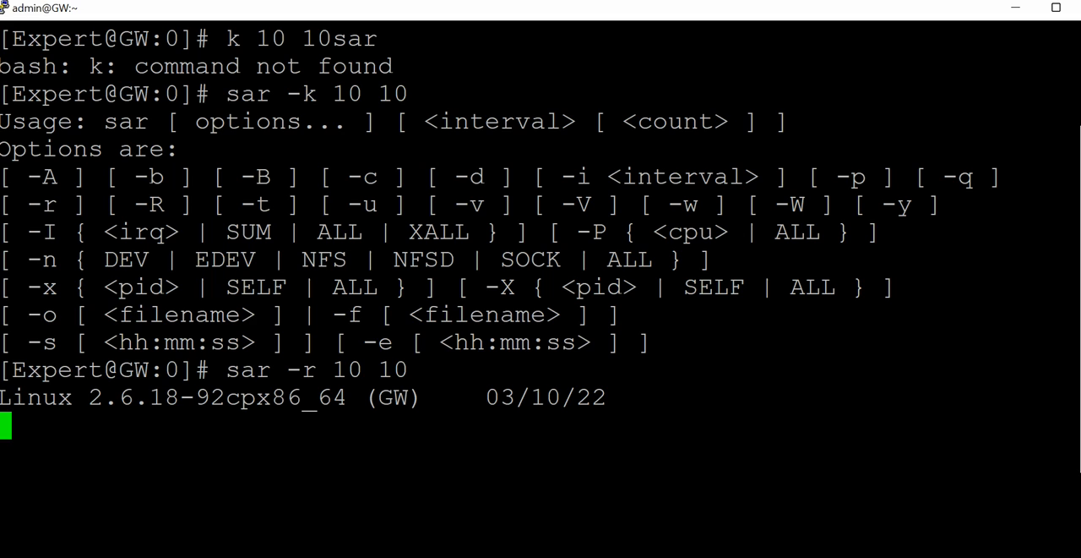
pyautogui.moveTo(465, 310)
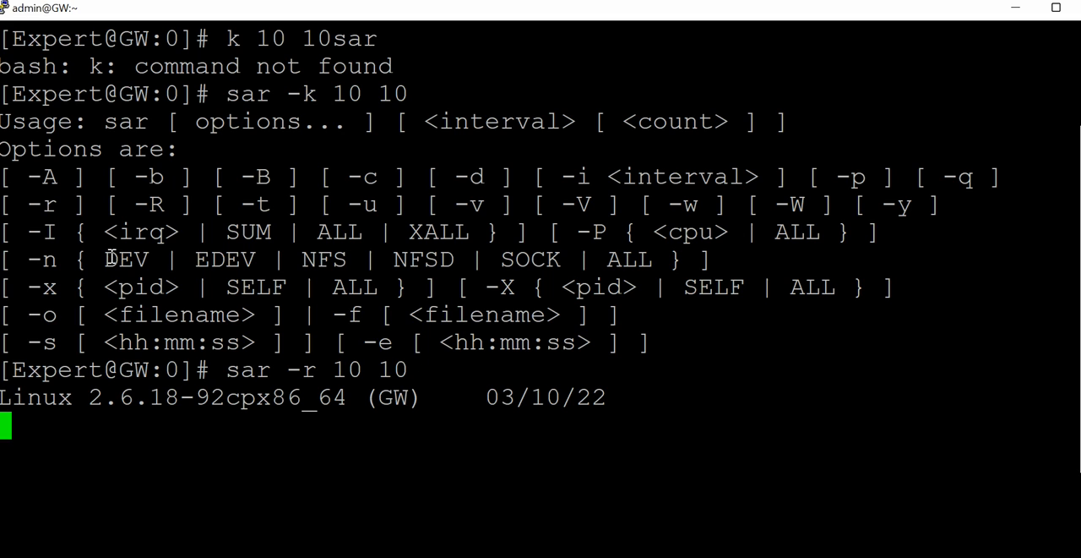
# Review the sar -r 10 10 memory samples and clear the terminal afterwards.
pyautogui.doubleClick(135, 232)
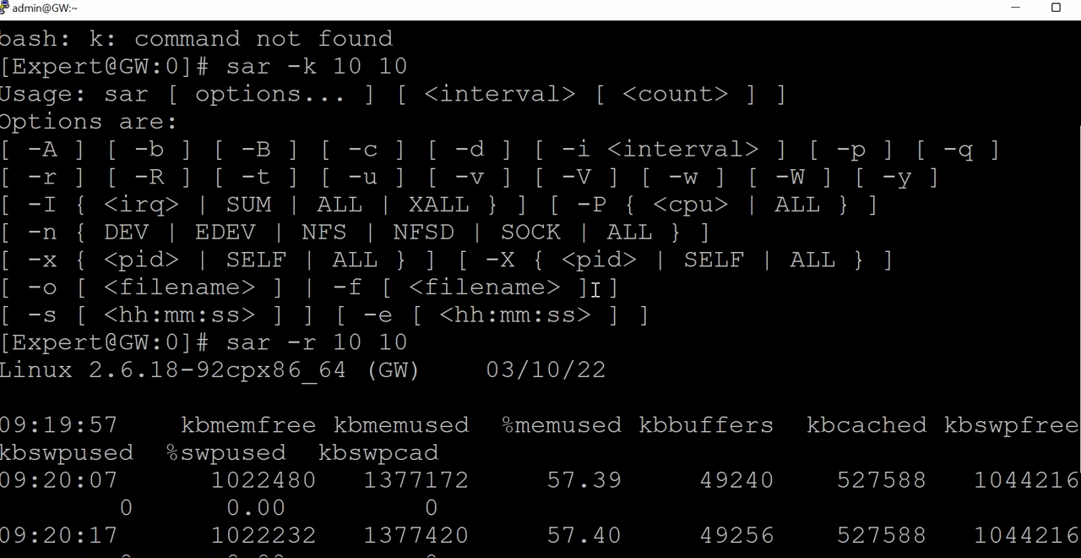
pyautogui.moveTo(625, 368)
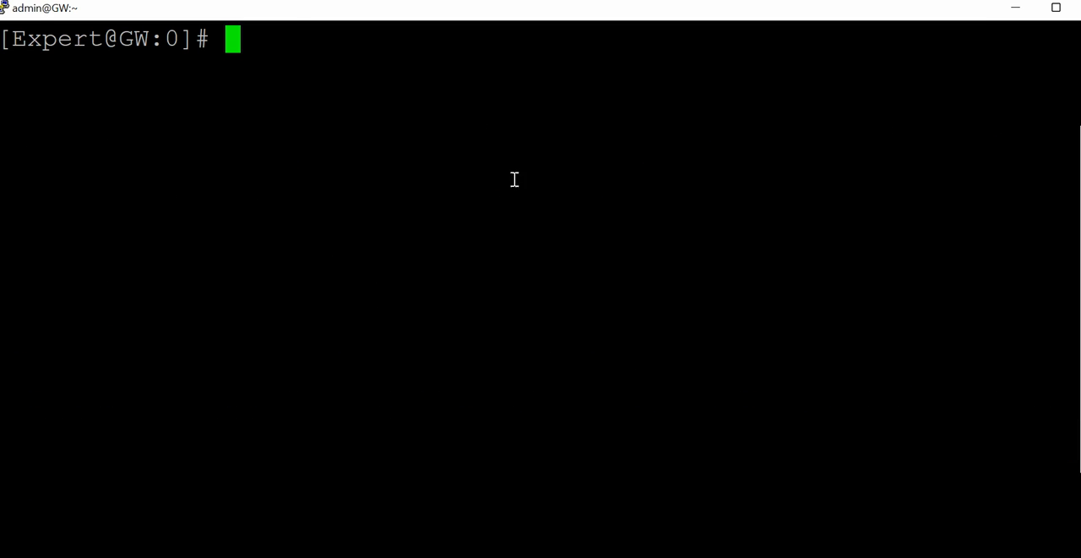
pyautogui.write('<irq')
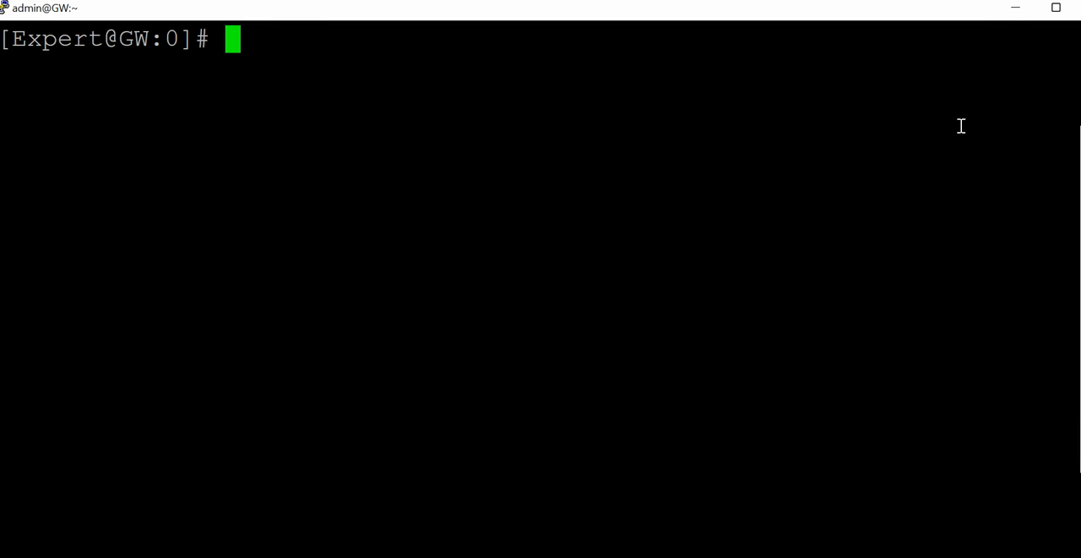
pyautogui.click(1014, 6)
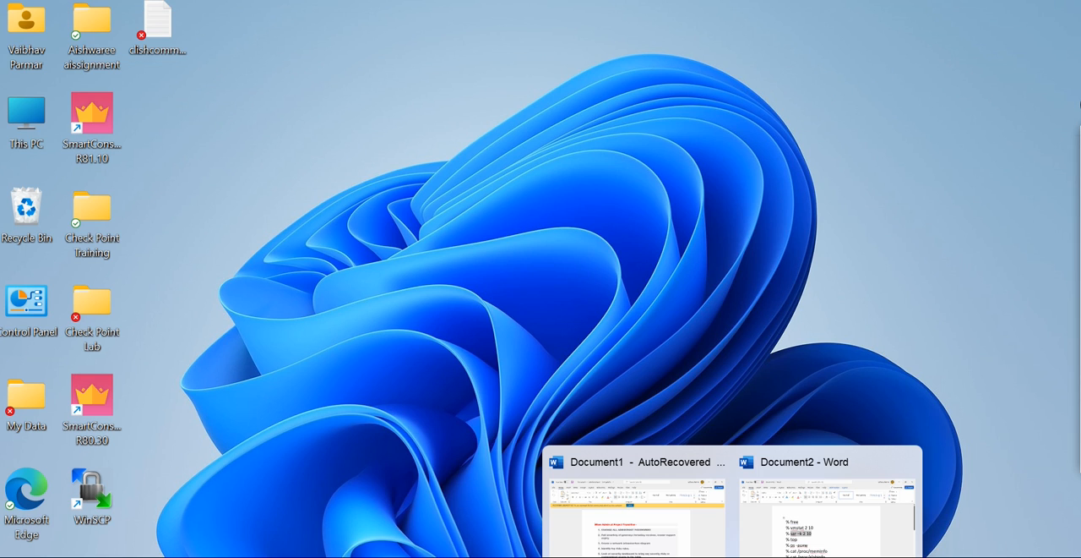
# Clear the terminal, then run sar -R 10 10 paging rates followed by sar -r 5 10 memory usage.
pyautogui.click(804, 461)
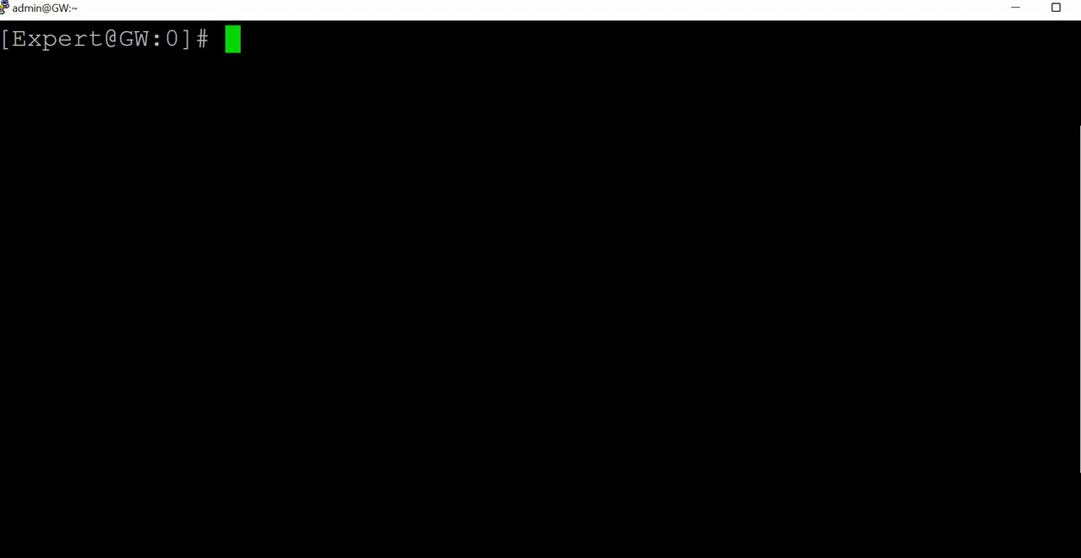
pyautogui.write('clear')
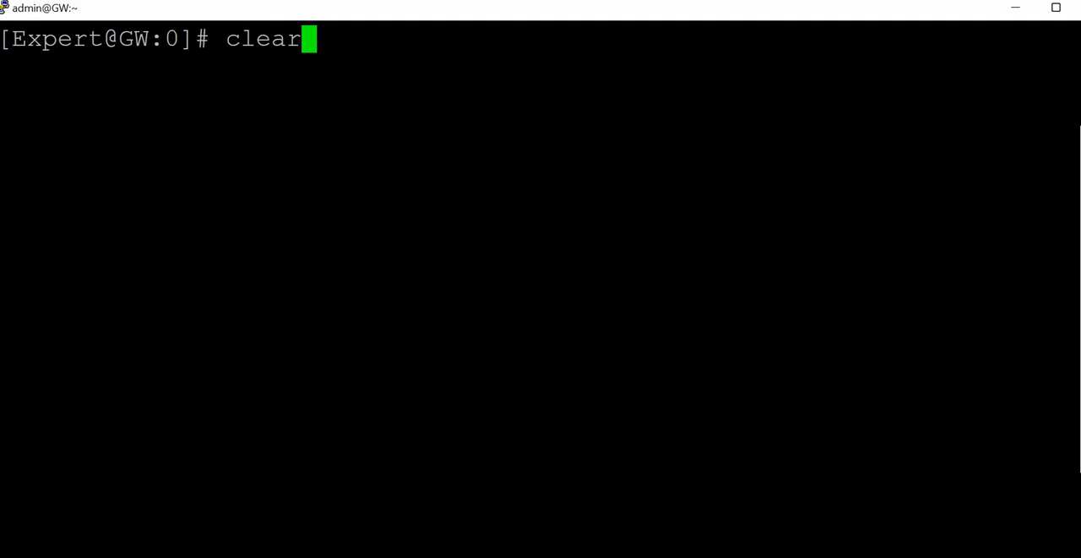
pyautogui.write('sar -r 10 10')
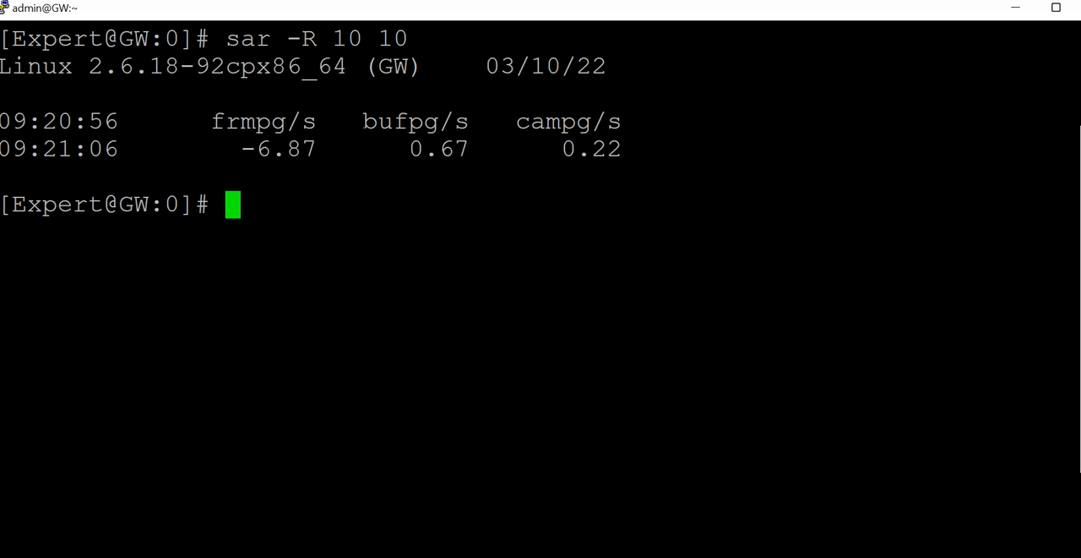
pyautogui.write('sar -R 10 10')
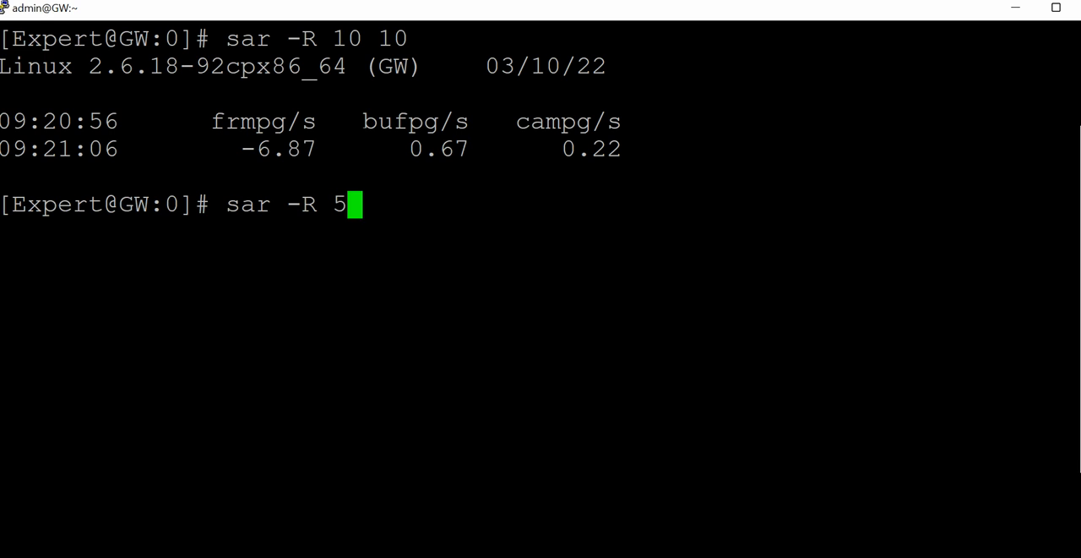
pyautogui.write('10')
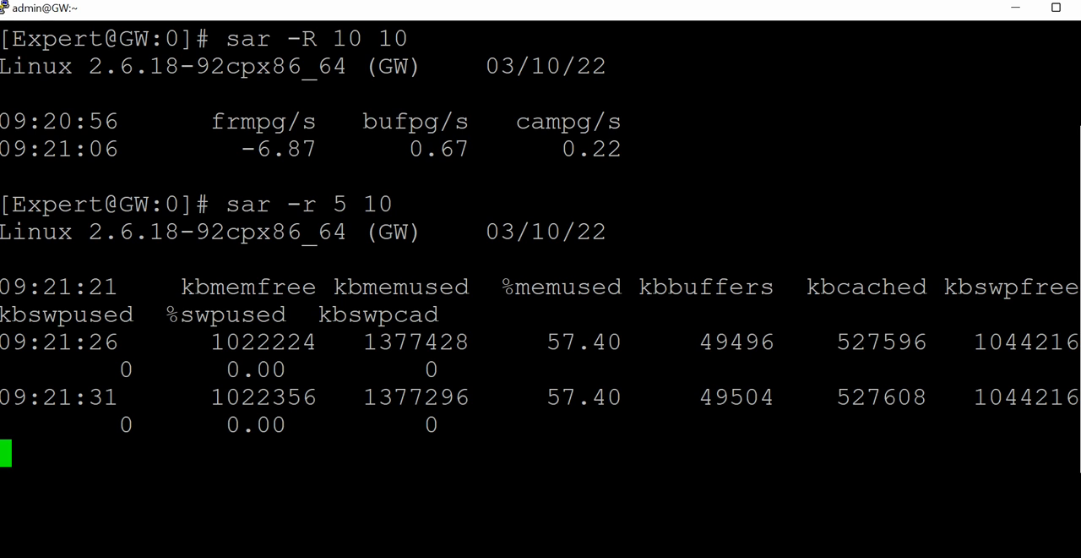
pyautogui.moveTo(720, 403)
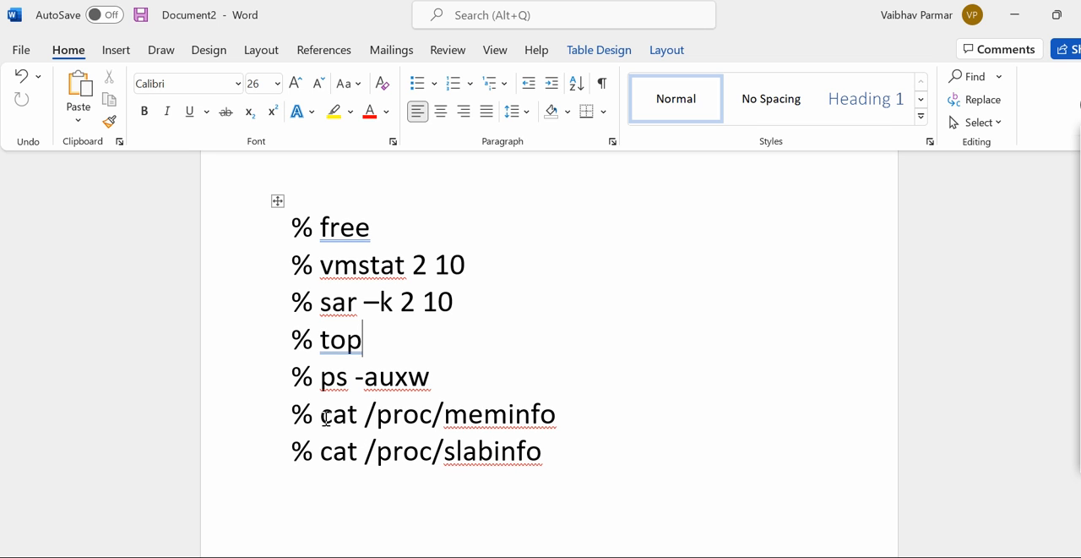
# Take cat /proc/meminfo from the Word list and run it in PuTTY for the detailed memory breakdown.
pyautogui.doubleClick(439, 414)
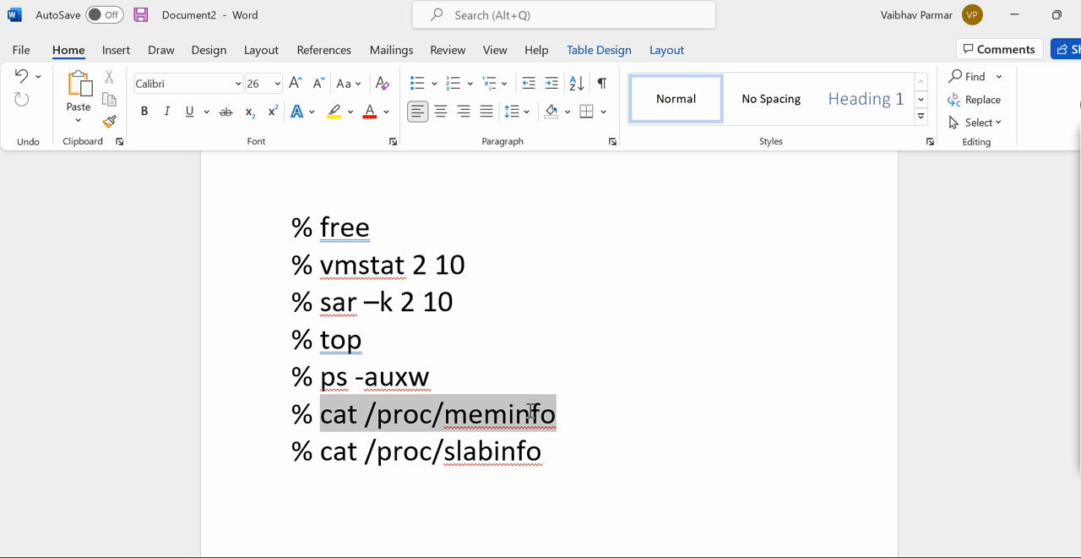
pyautogui.moveTo(659, 351)
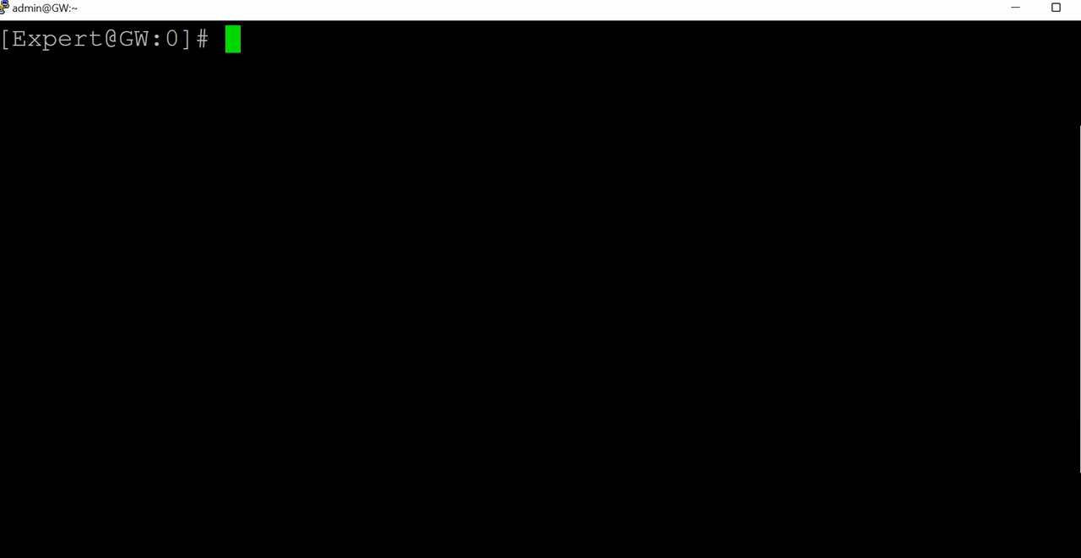
pyautogui.write('cat /proc/meminfo')
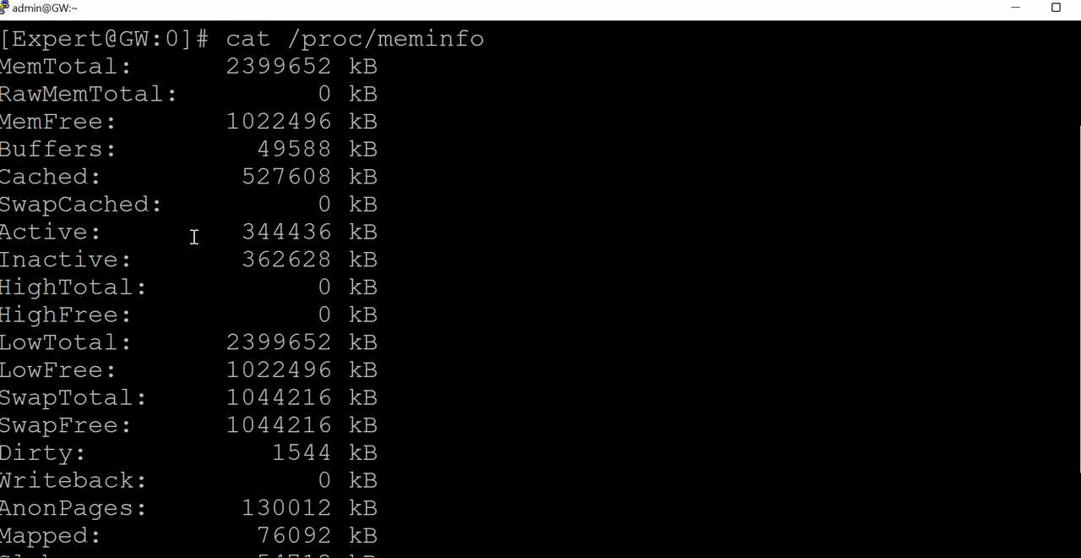
pyautogui.moveTo(499, 112)
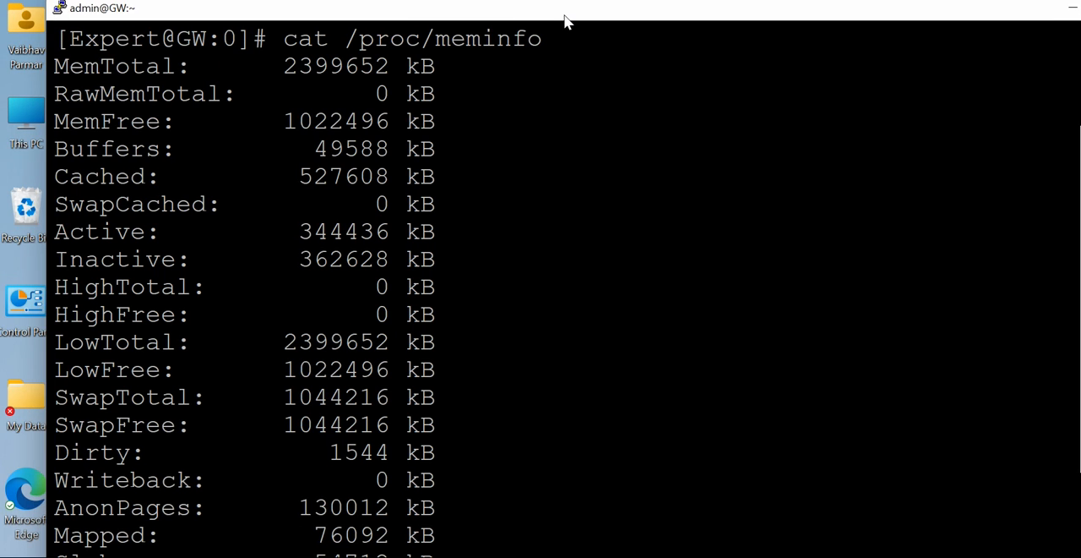
pyautogui.moveTo(1051, 284)
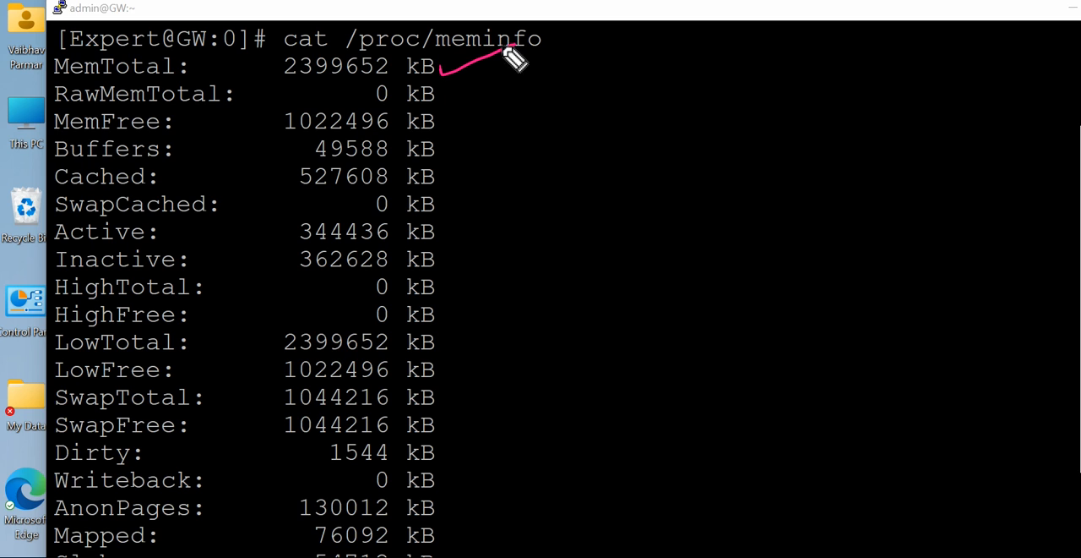
pyautogui.moveTo(456, 110)
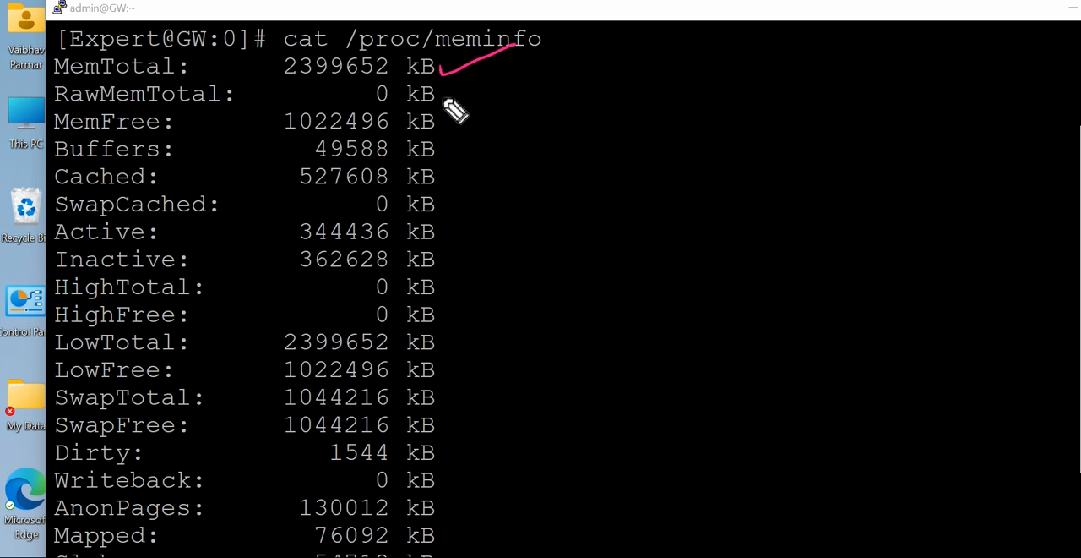
pyautogui.moveTo(456, 109)
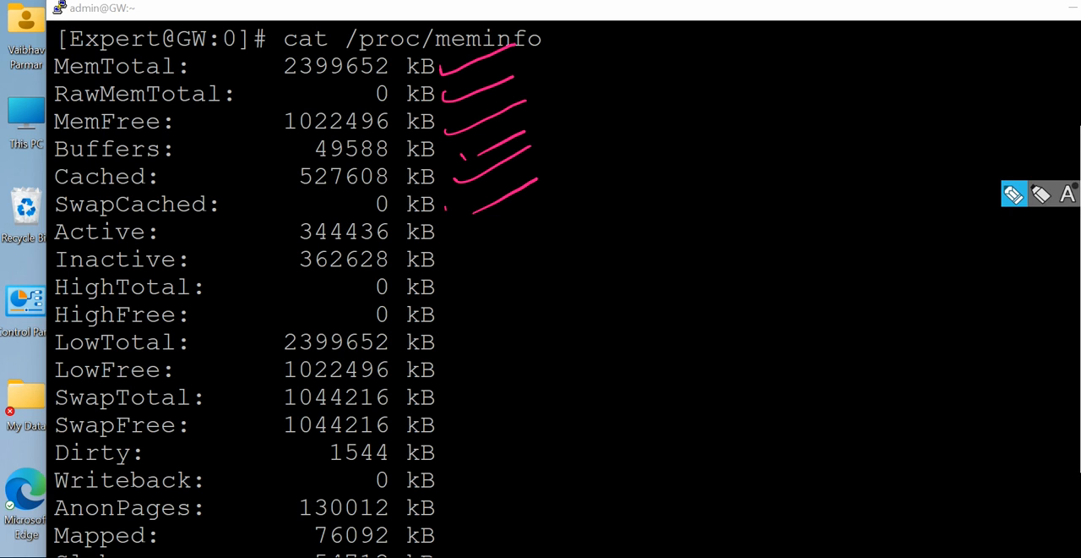
# Scroll down the meminfo output to reveal the Slab, CommitLimit and Vmalloc counters.
pyautogui.scroll(-3)
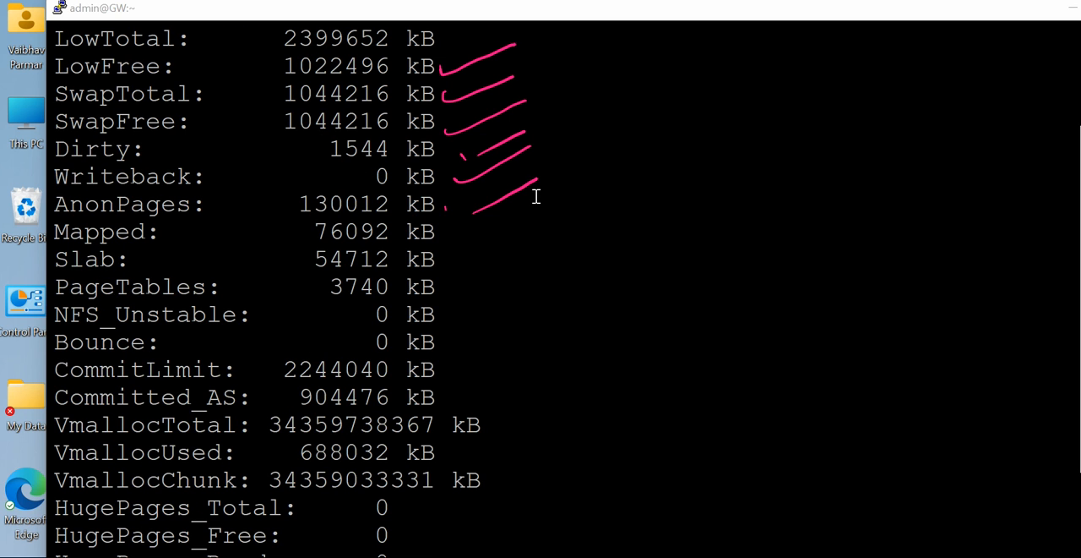
pyautogui.moveTo(497, 220)
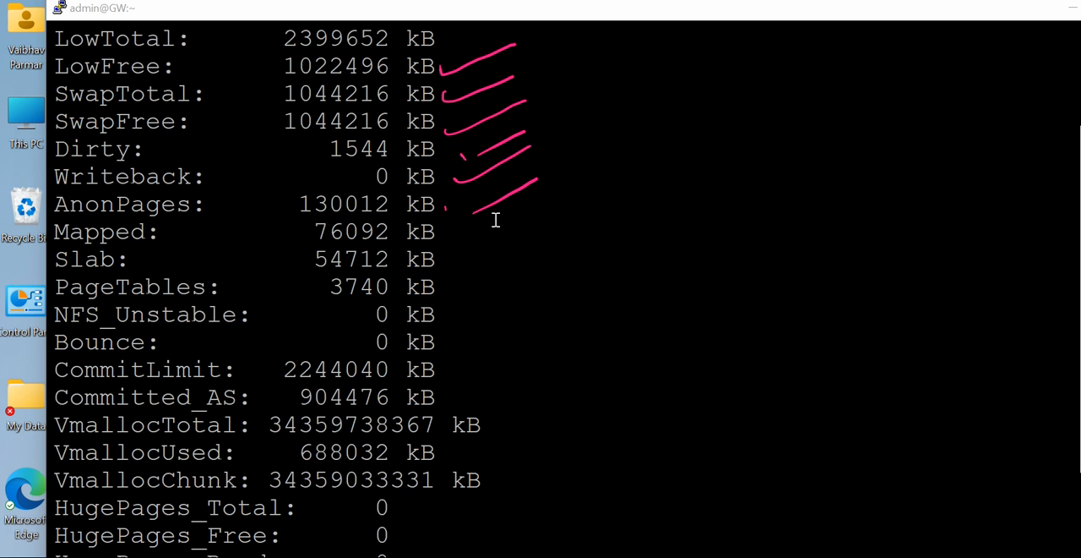
pyautogui.moveTo(476, 245)
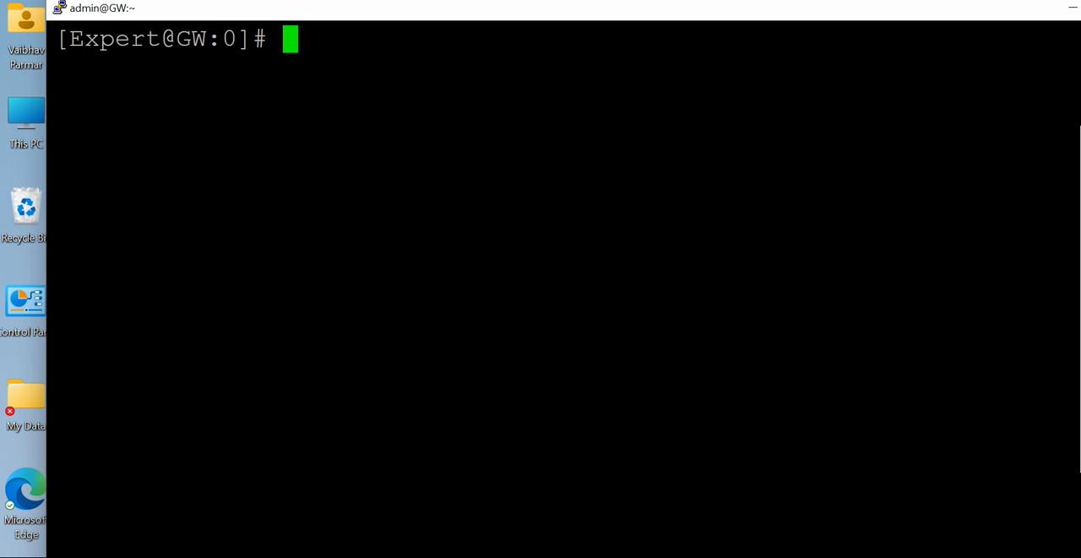
# Run cat /proc/slabinfo and scroll through the slab cache object counts and tunables.
pyautogui.write('cat /proc/slabinfo')
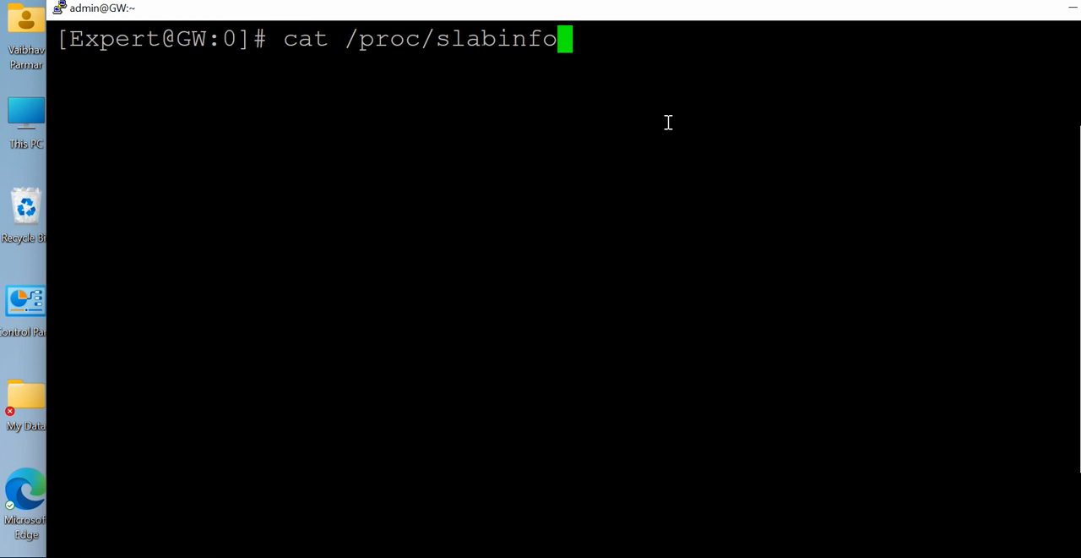
pyautogui.press('Return')
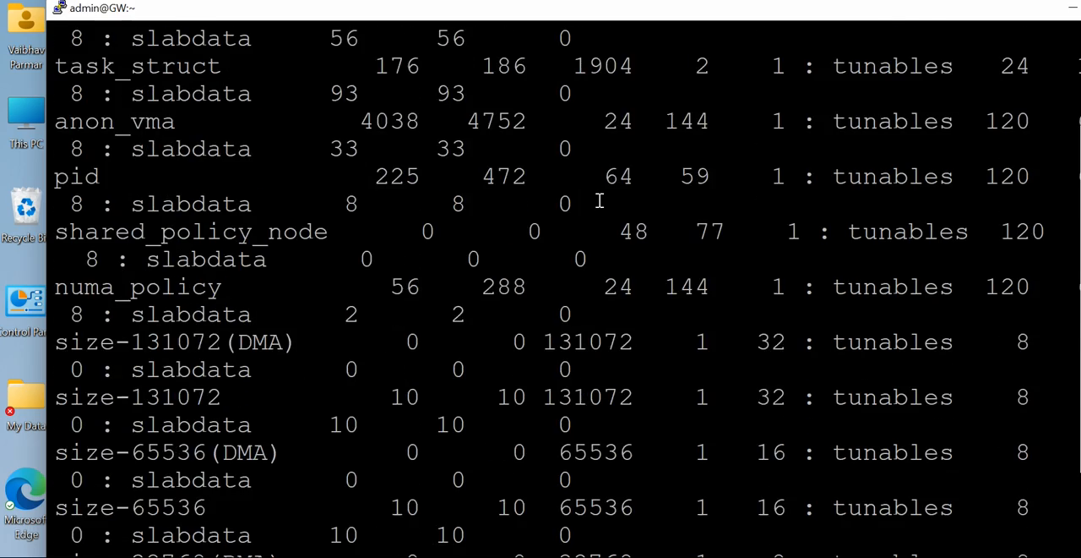
pyautogui.scroll(-3)
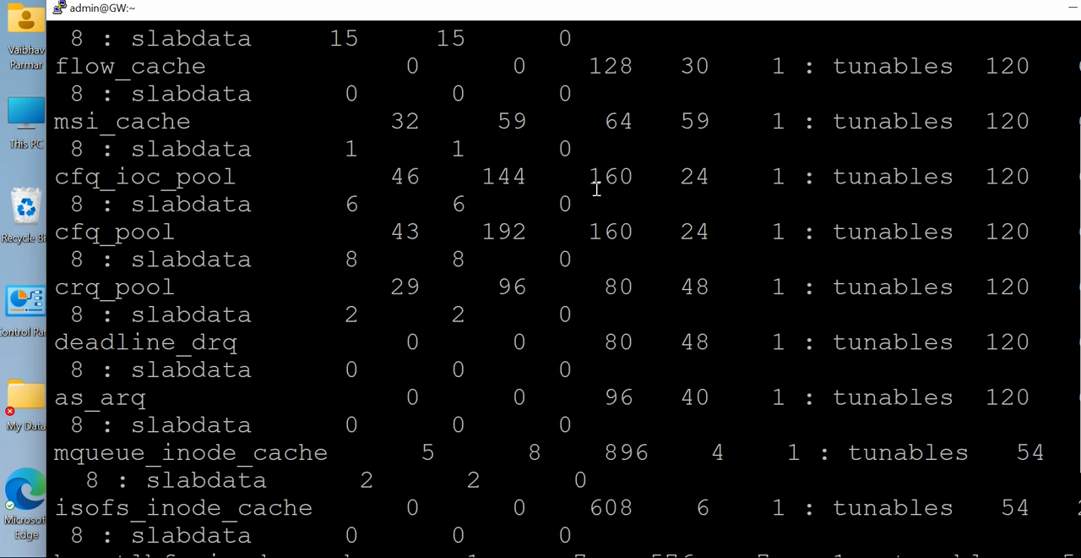
pyautogui.scroll(-3)
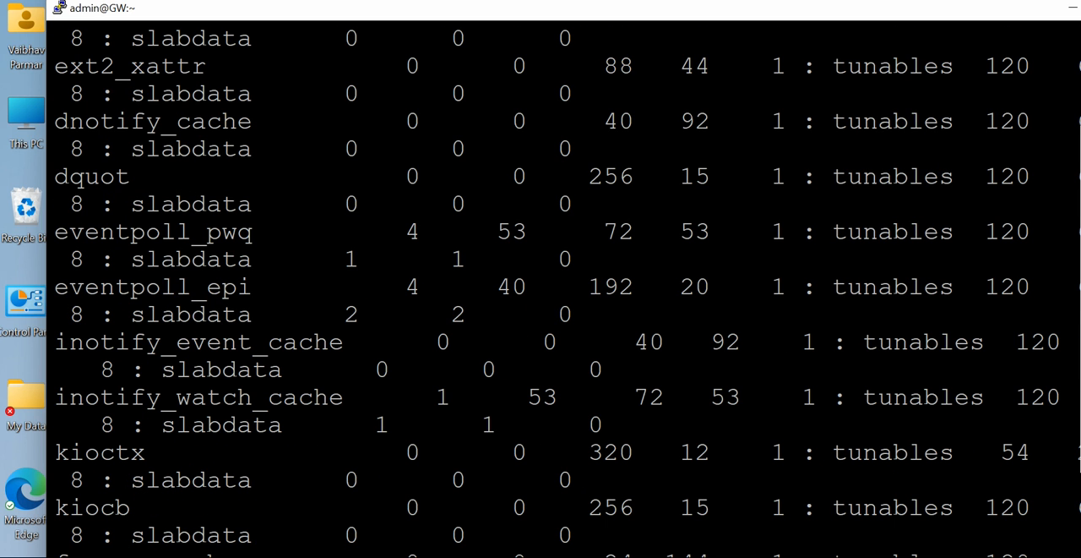
pyautogui.moveTo(545, 515)
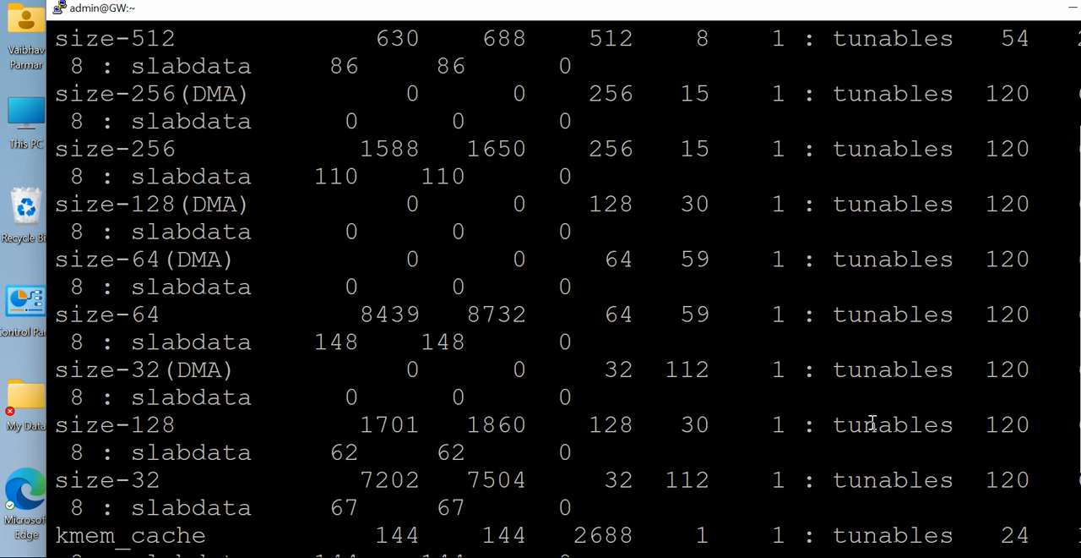
pyautogui.moveTo(919, 514)
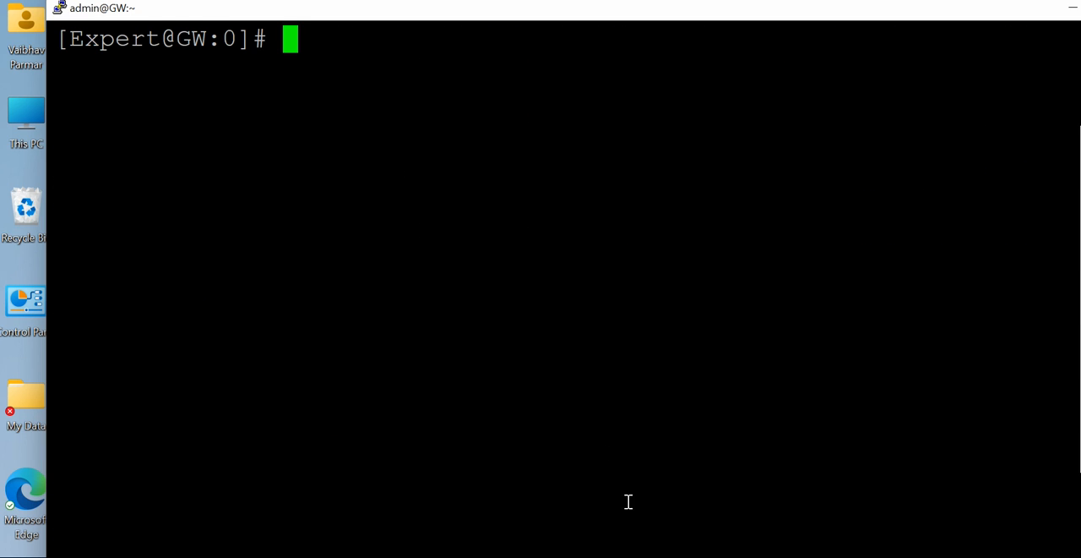
# Start top to show the live task, CPU, memory and swap summary.
pyautogui.write('top')
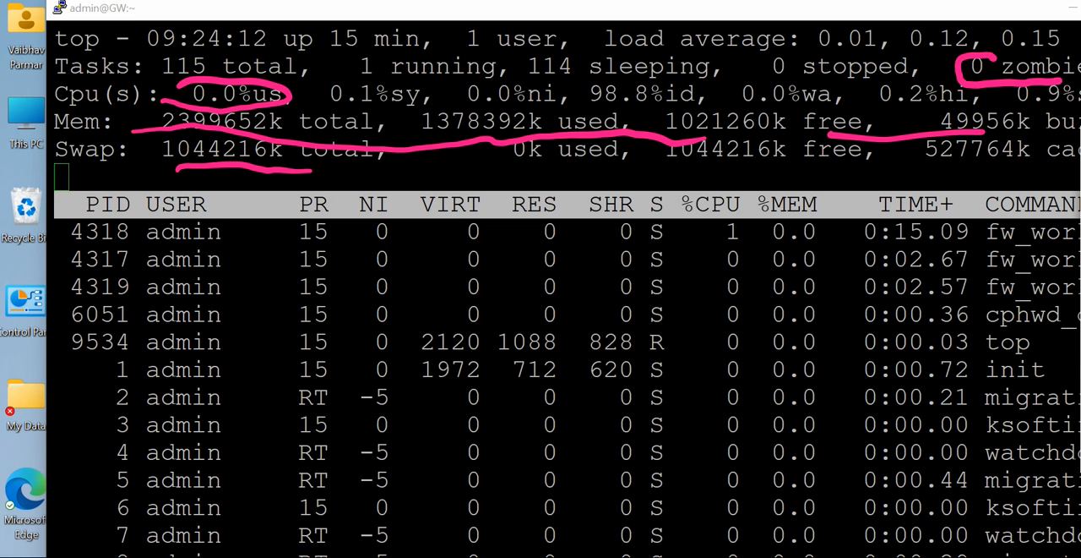
pyautogui.moveTo(532, 92)
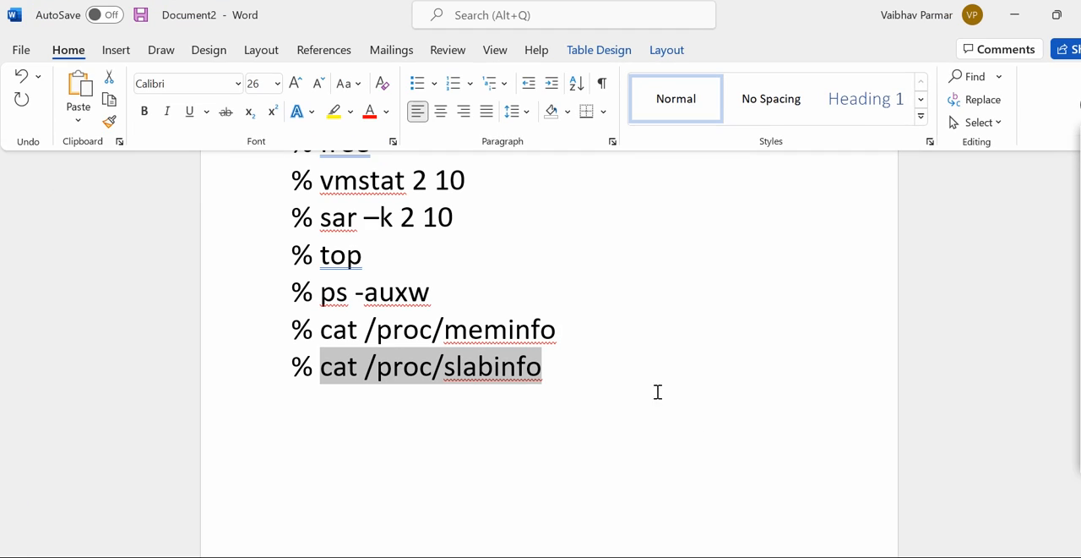
pyautogui.moveTo(337, 312)
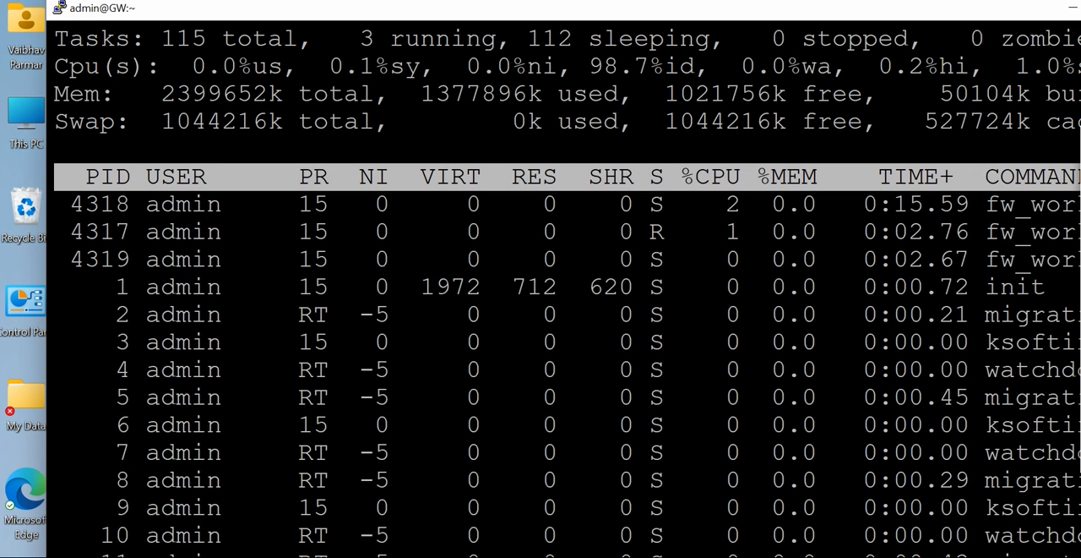
# Quit top with q and run ps -auxw to list every process with PID, CPU and memory shares.
pyautogui.press('q')
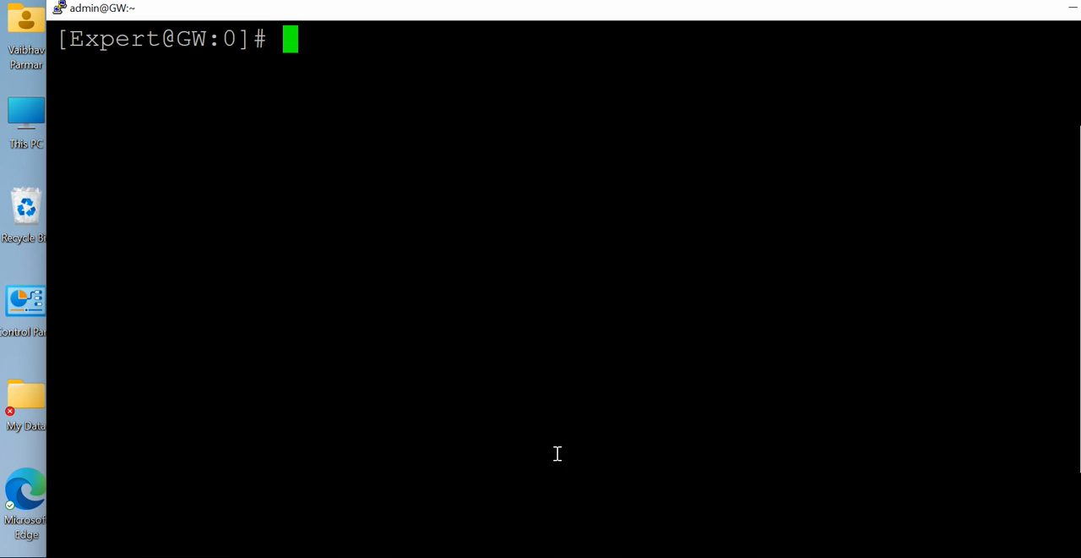
pyautogui.write('ps -auxw')
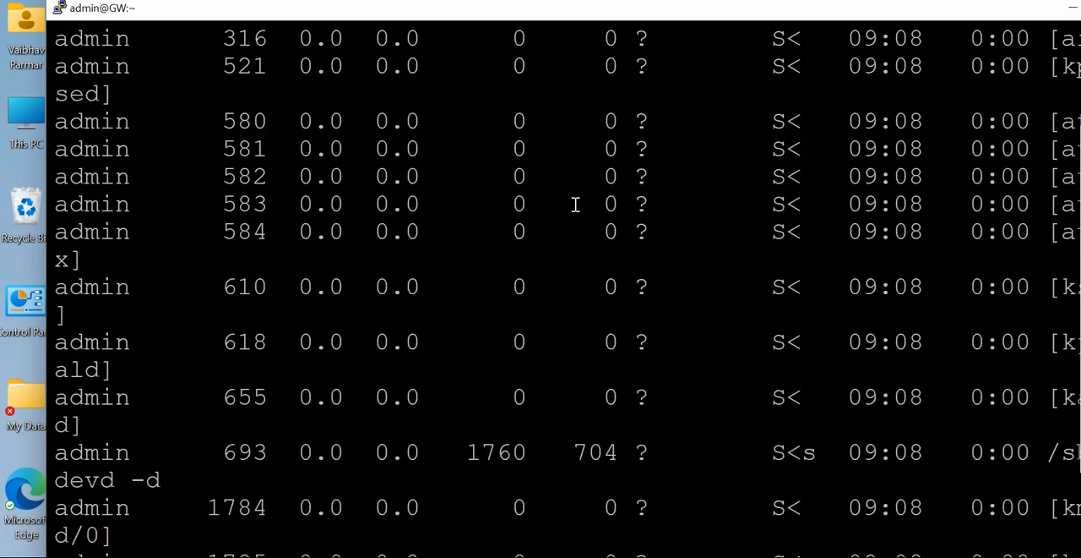
pyautogui.press('Return')
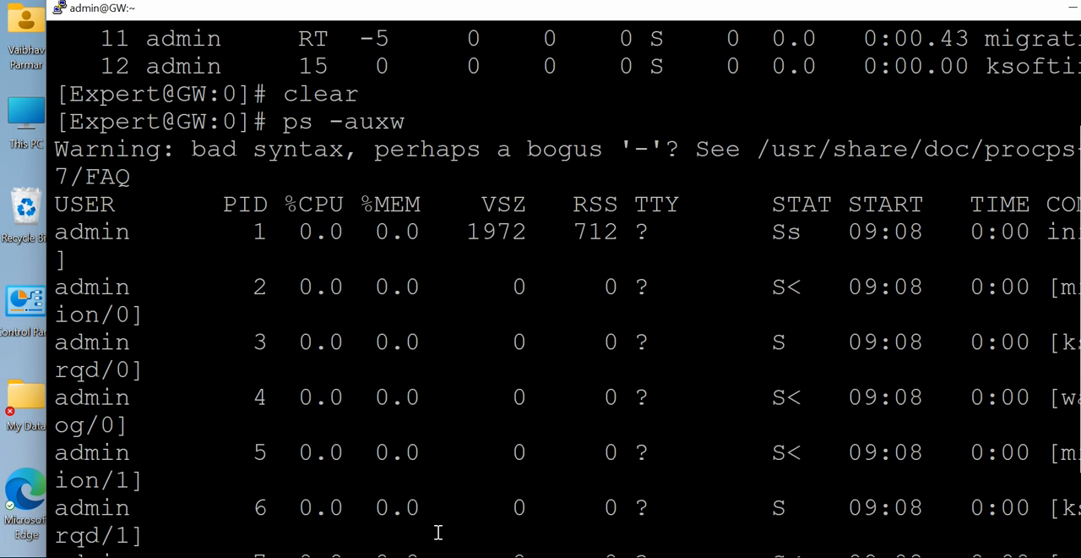
pyautogui.moveTo(196, 234)
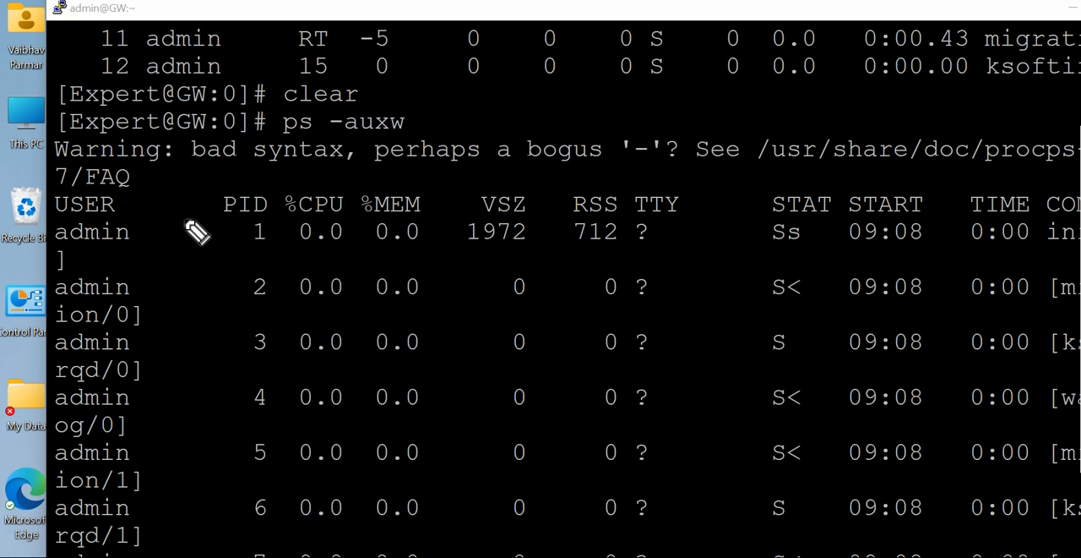